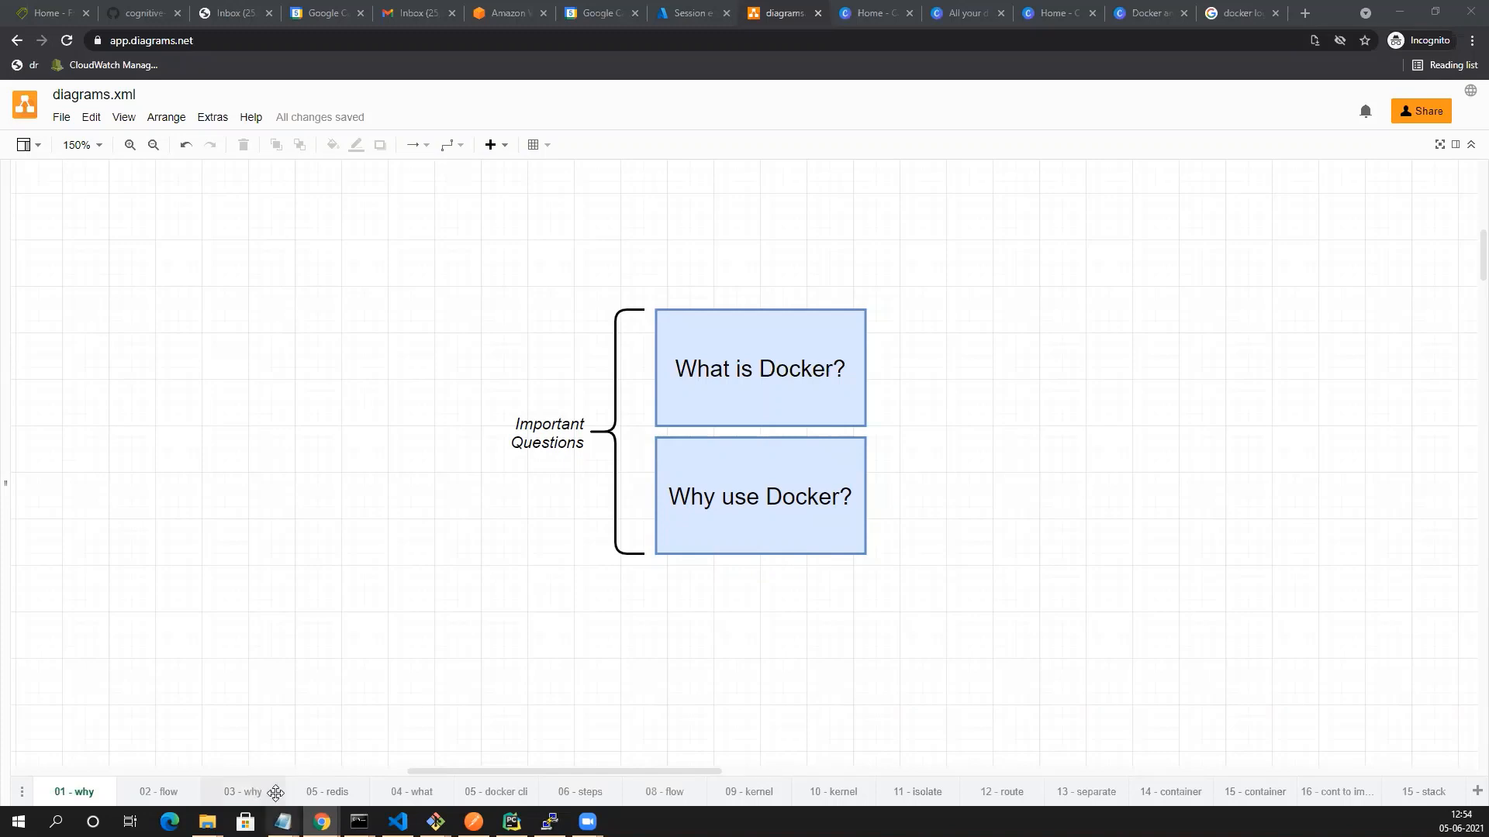
Step: Flip from the 'Why use Docker' page back to Important Questions, then to the '05 - redis' Docker Ecosystem page
{"action": "left_click", "coordinate": [245, 791]}
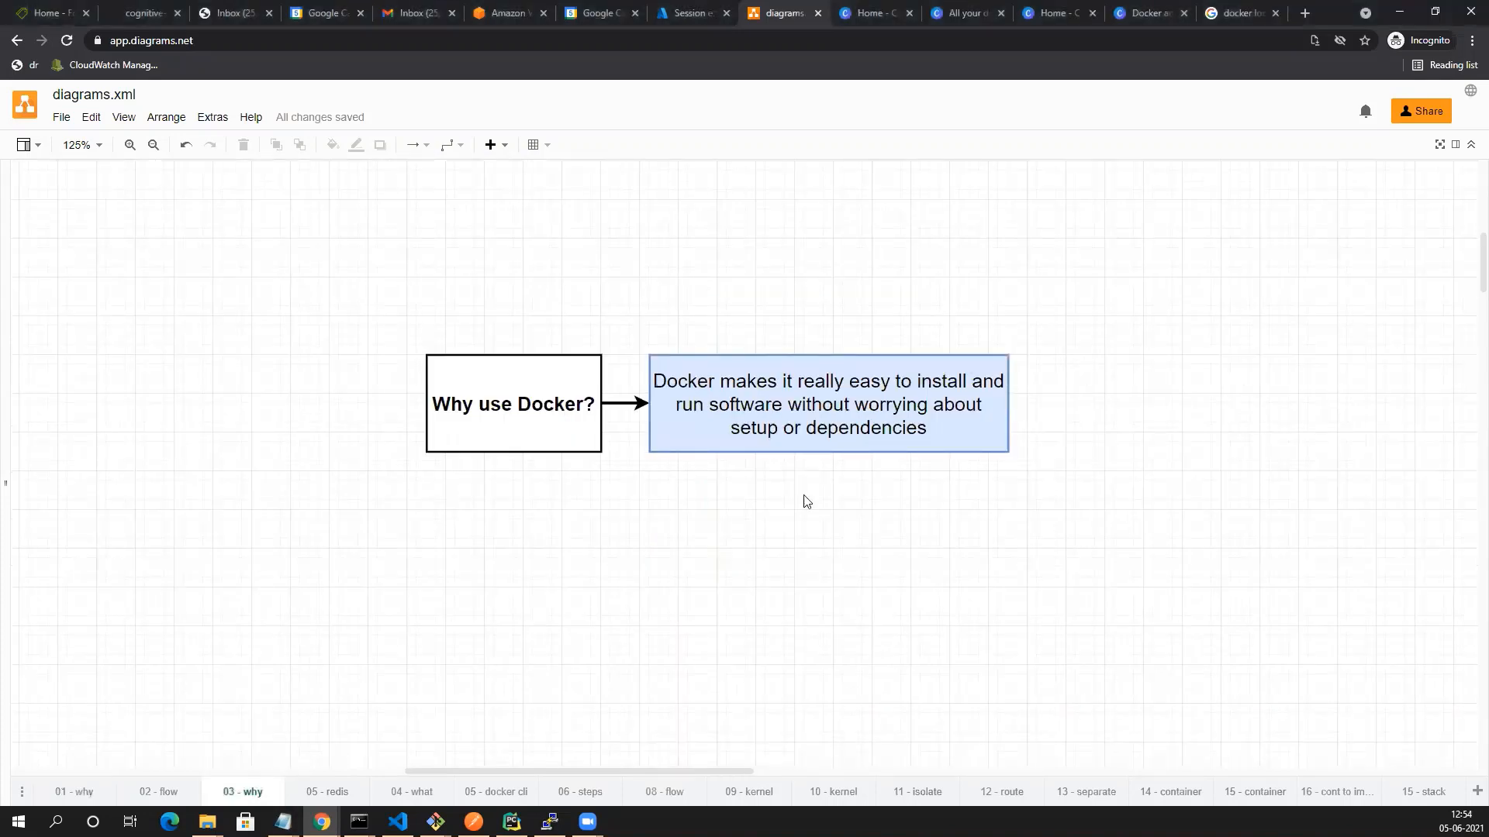
{"action": "mouse_move", "coordinate": [572, 482]}
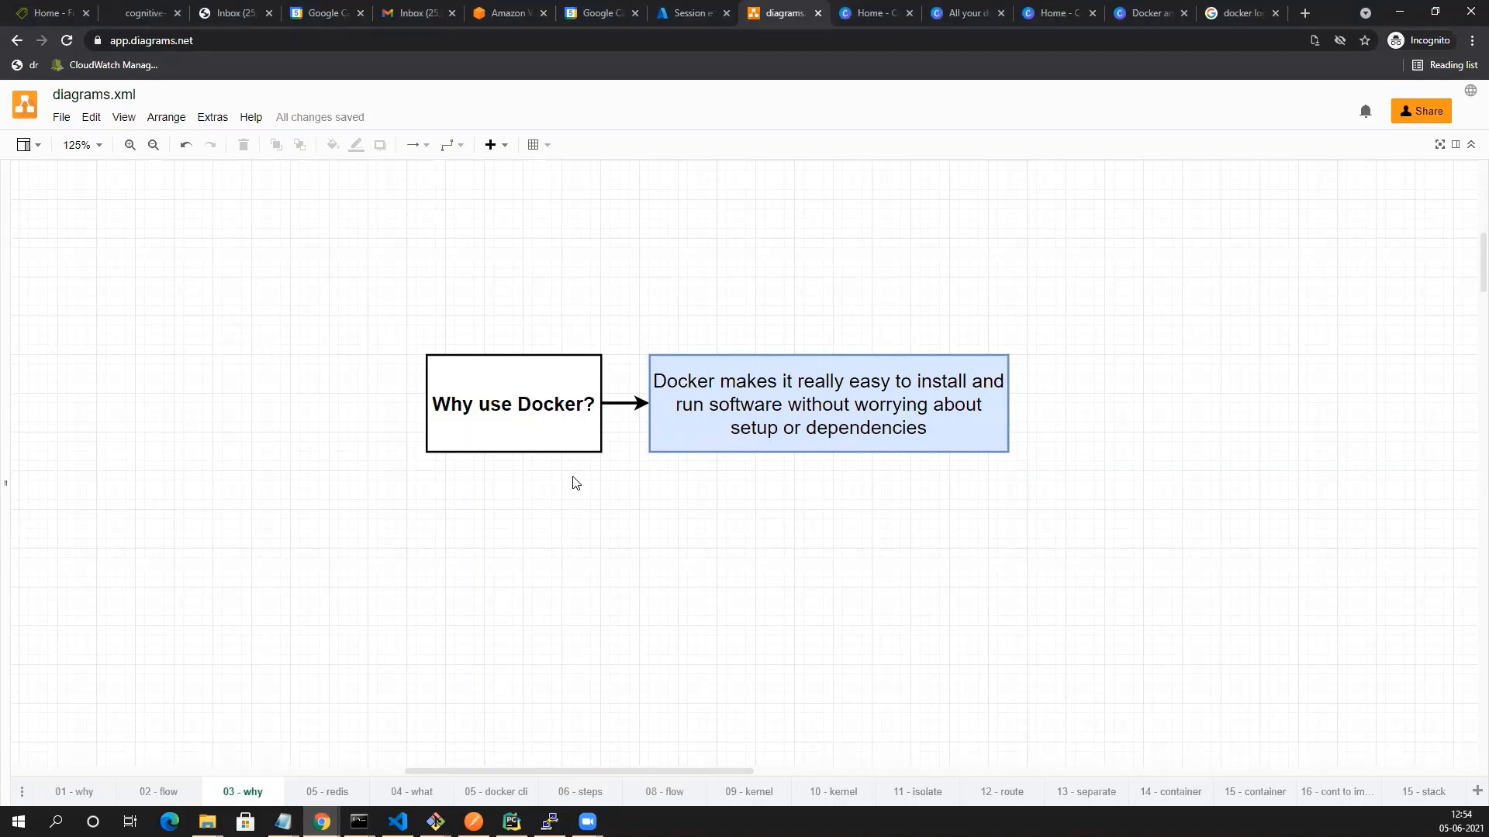
{"action": "mouse_move", "coordinate": [580, 482]}
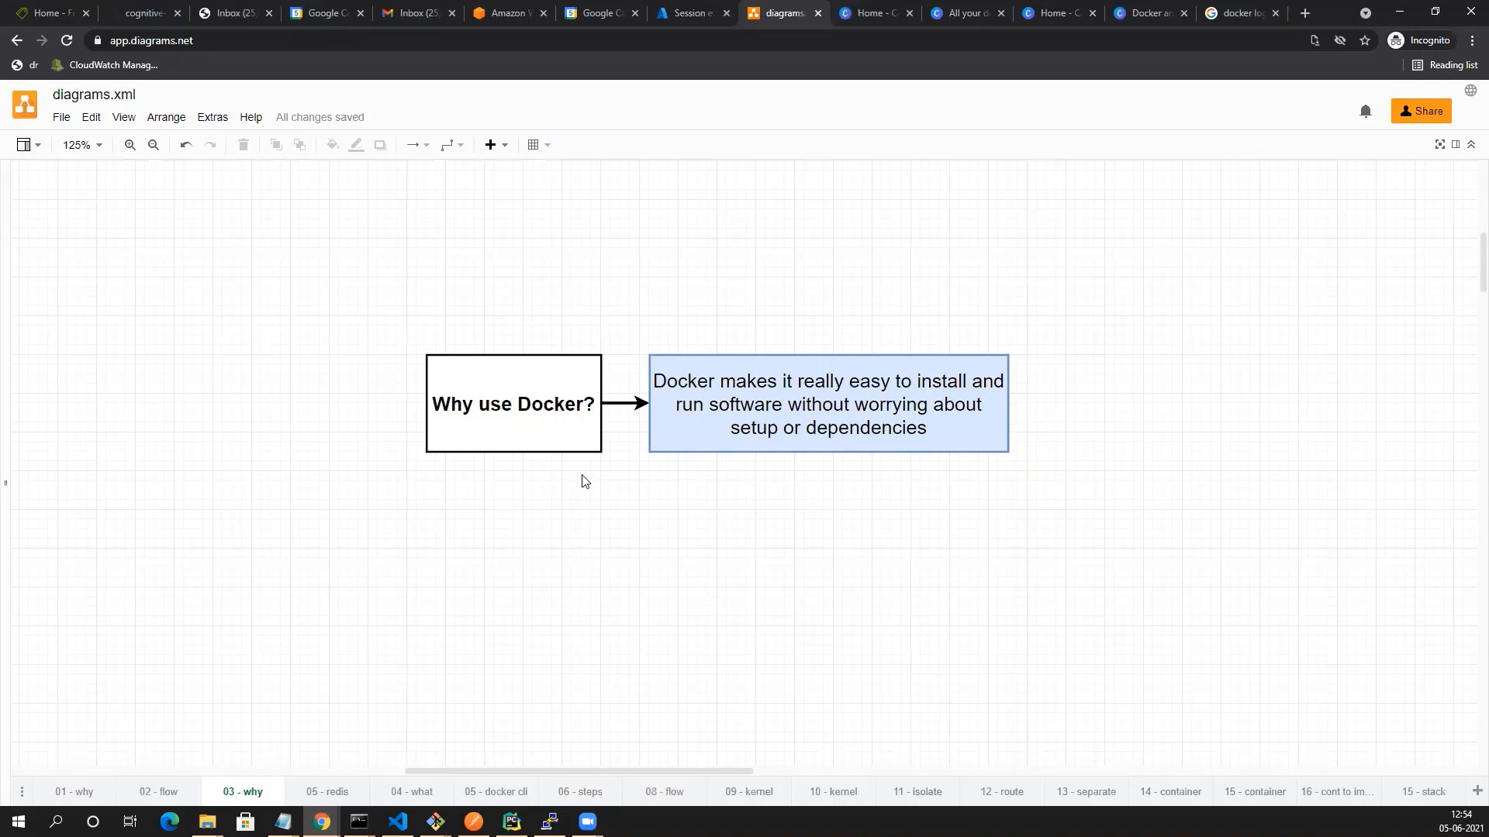
{"action": "left_click", "coordinate": [75, 791]}
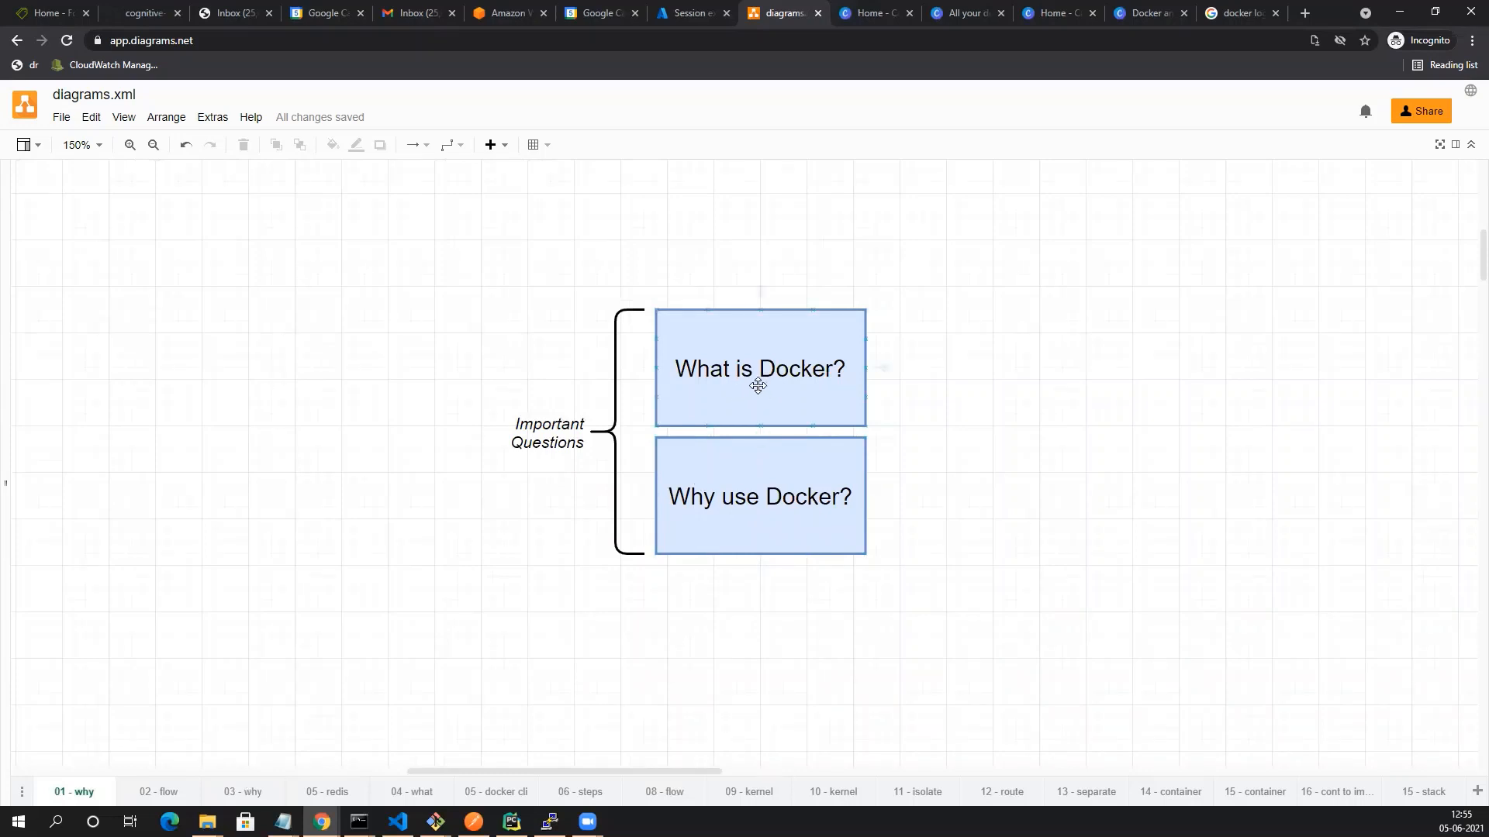
{"action": "mouse_move", "coordinate": [651, 443]}
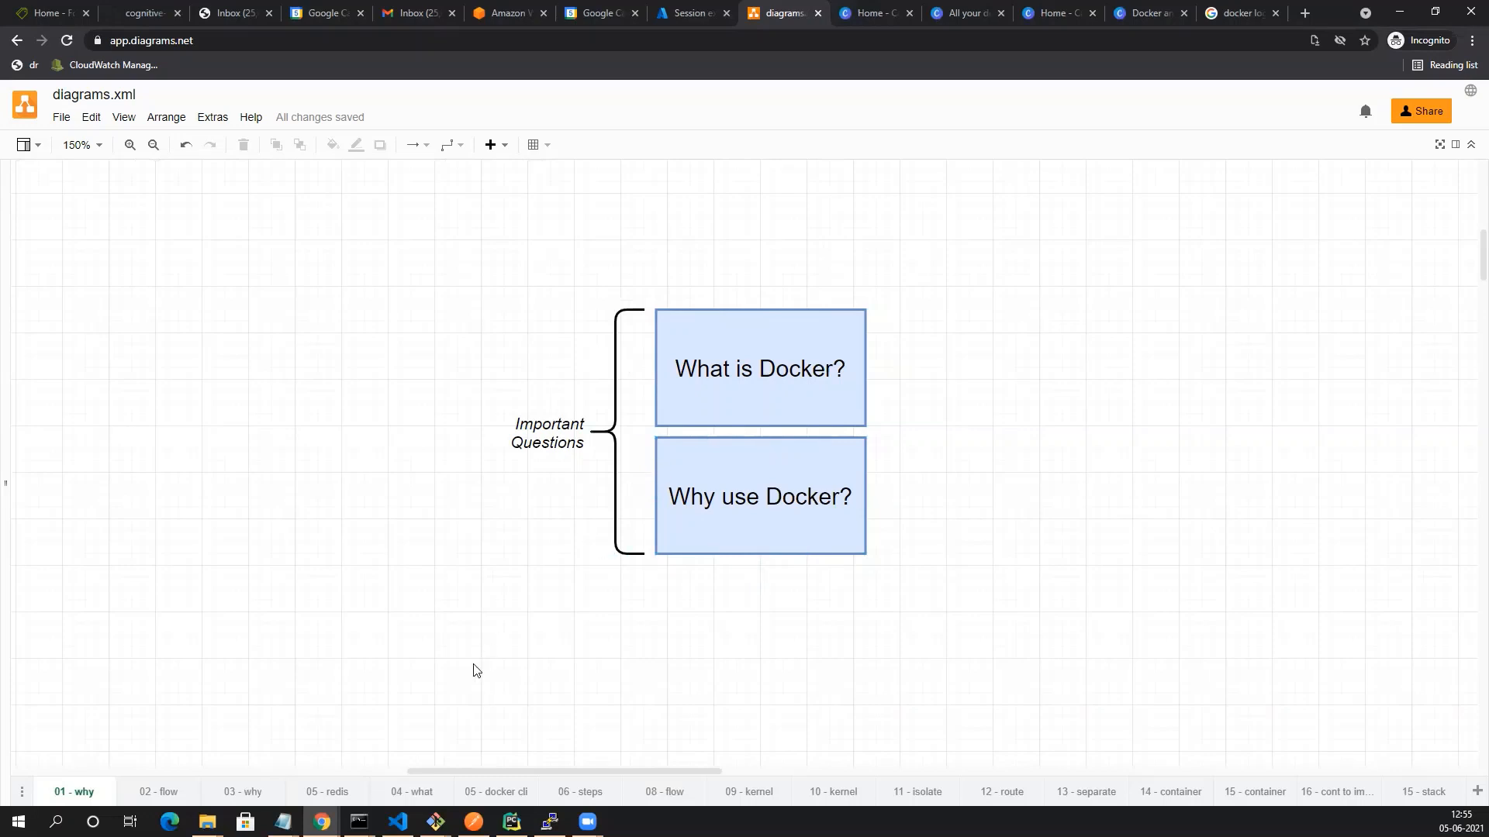
{"action": "left_click", "coordinate": [335, 792]}
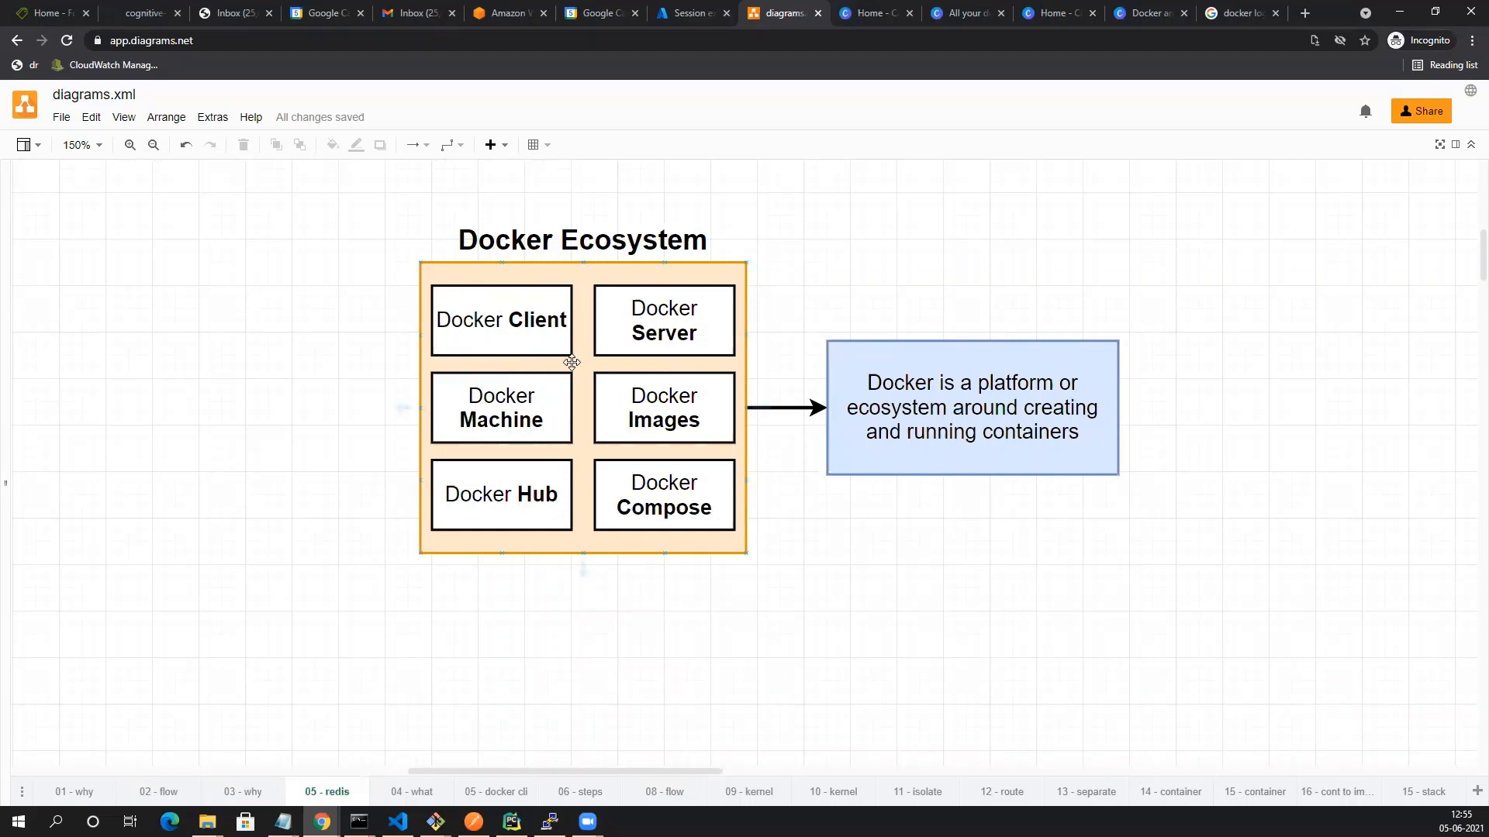
{"action": "mouse_move", "coordinate": [575, 389]}
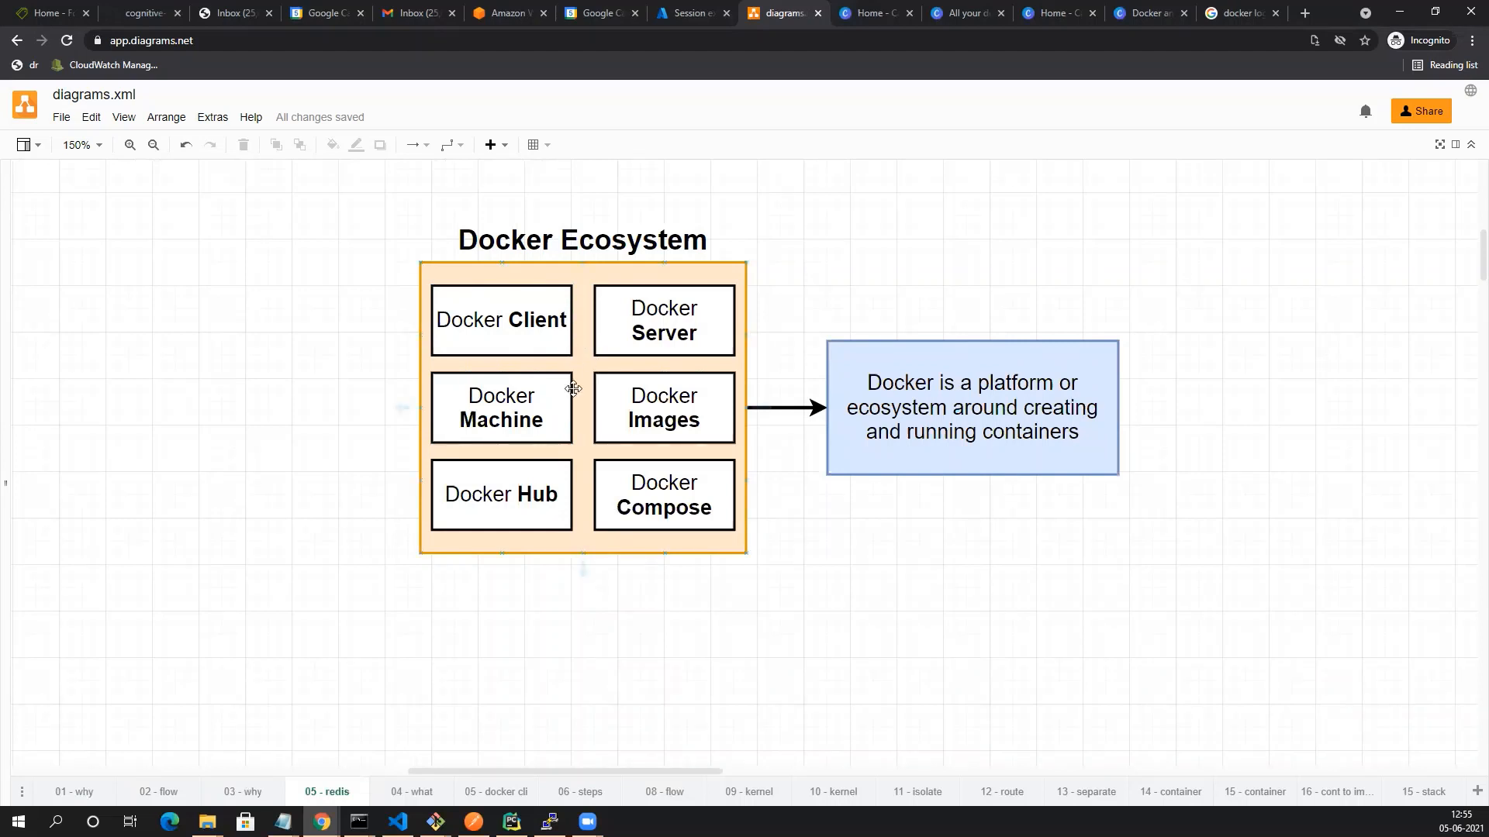
{"action": "mouse_move", "coordinate": [588, 376]}
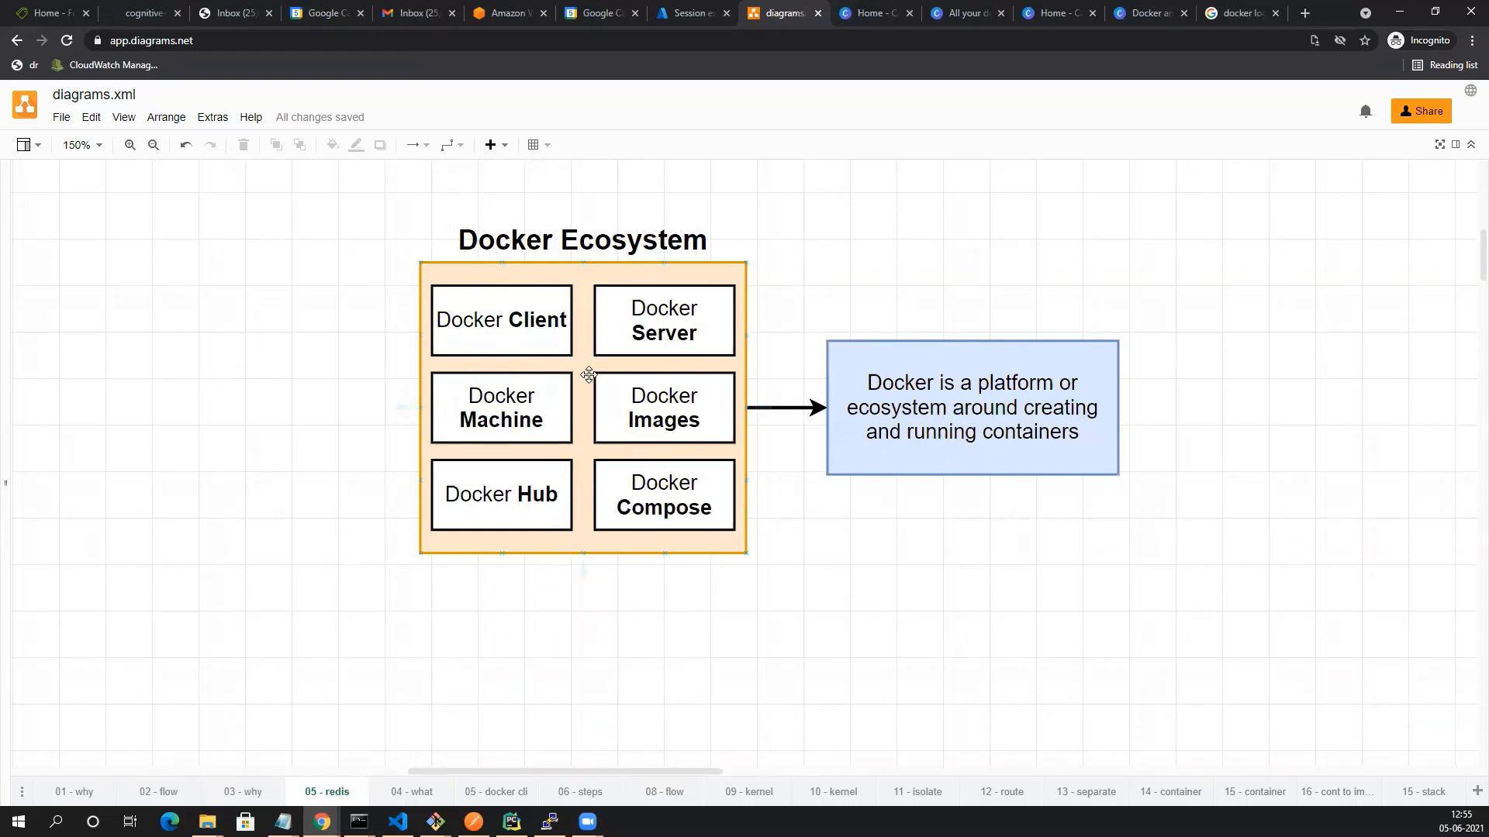
{"action": "mouse_move", "coordinate": [610, 365]}
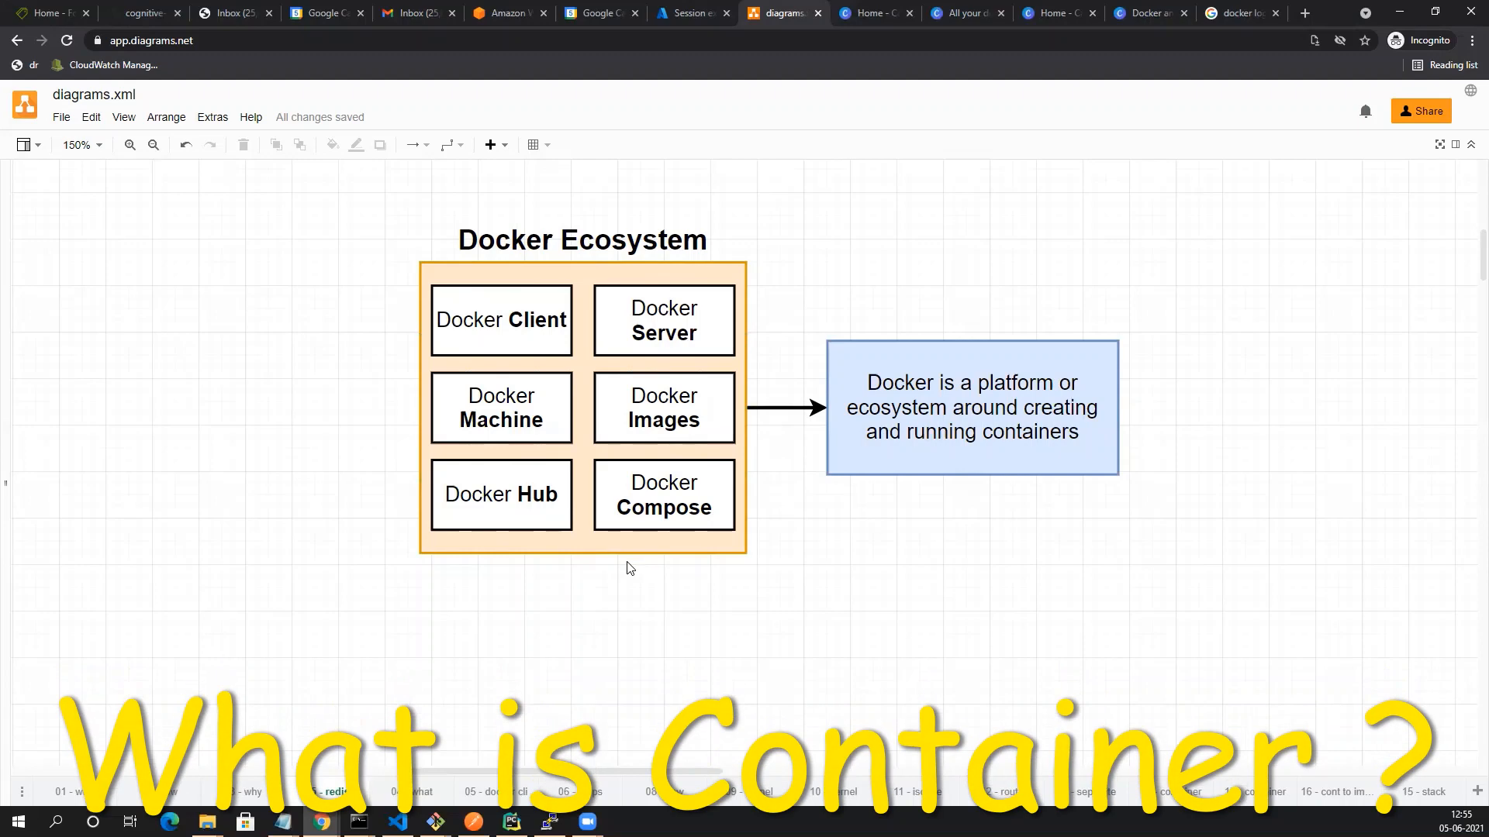
{"action": "left_click", "coordinate": [412, 791]}
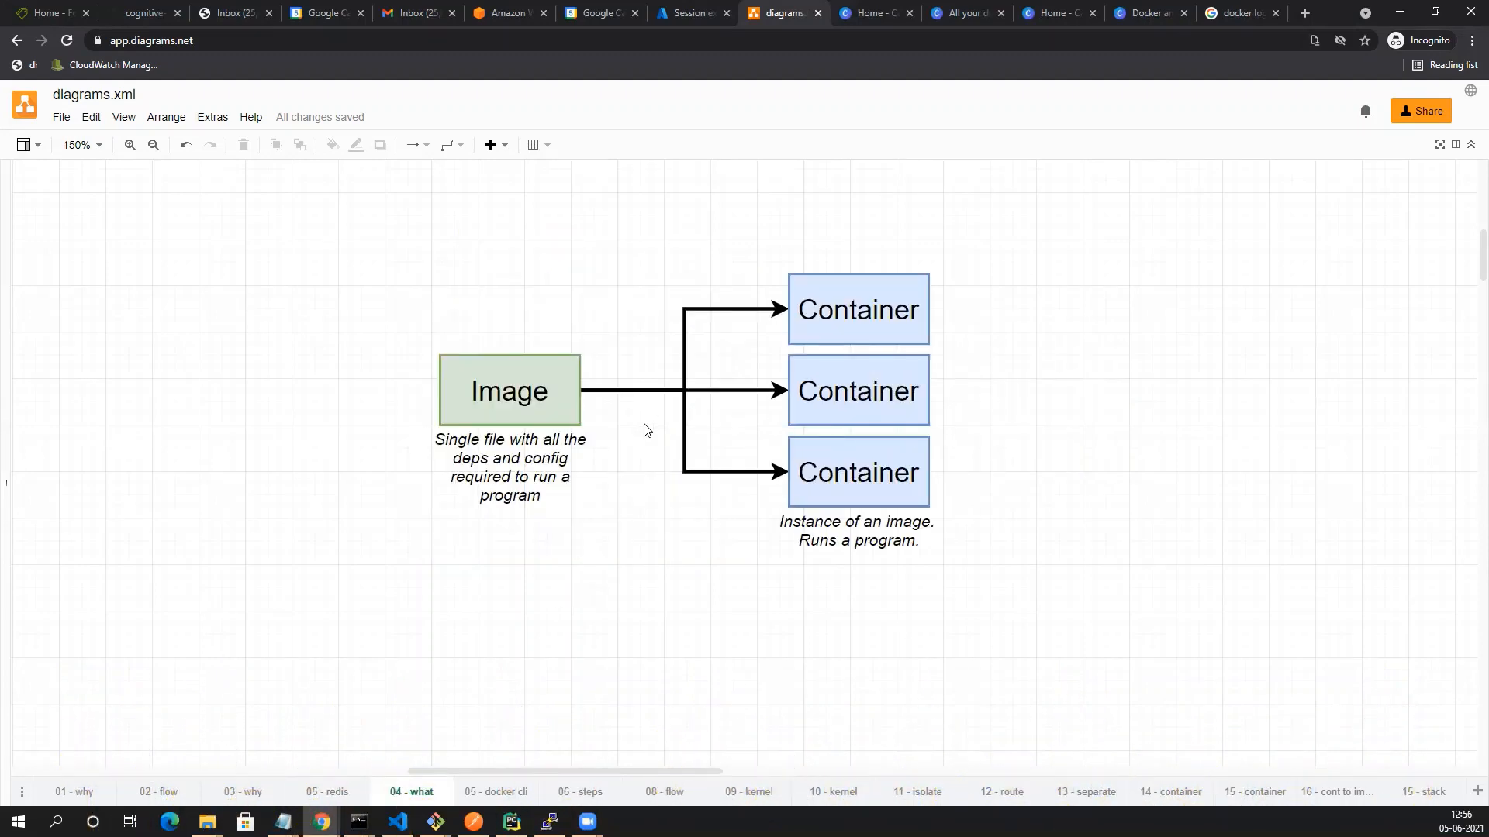
{"action": "mouse_move", "coordinate": [610, 455]}
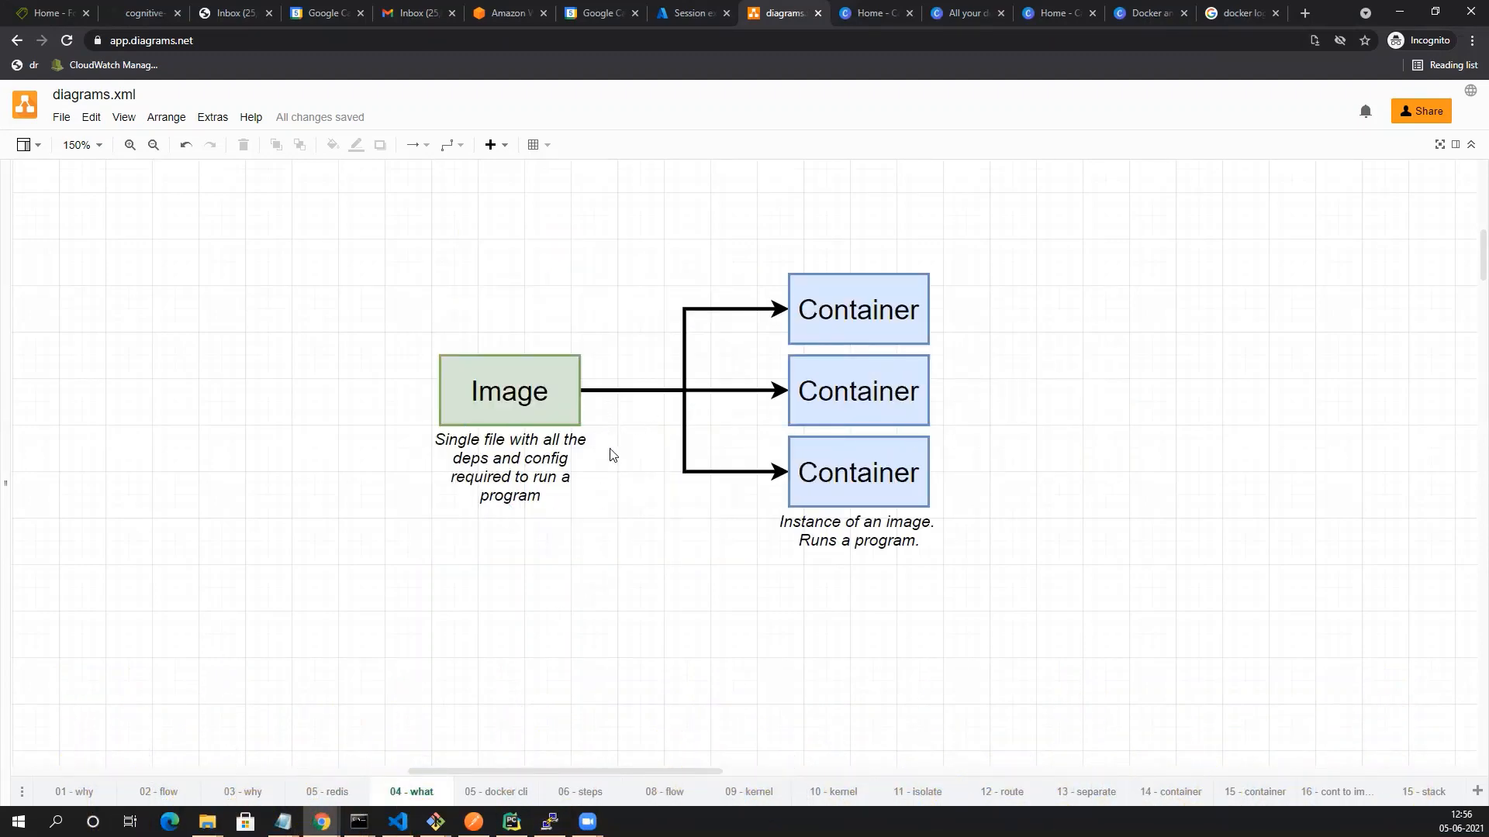
{"action": "mouse_move", "coordinate": [695, 472]}
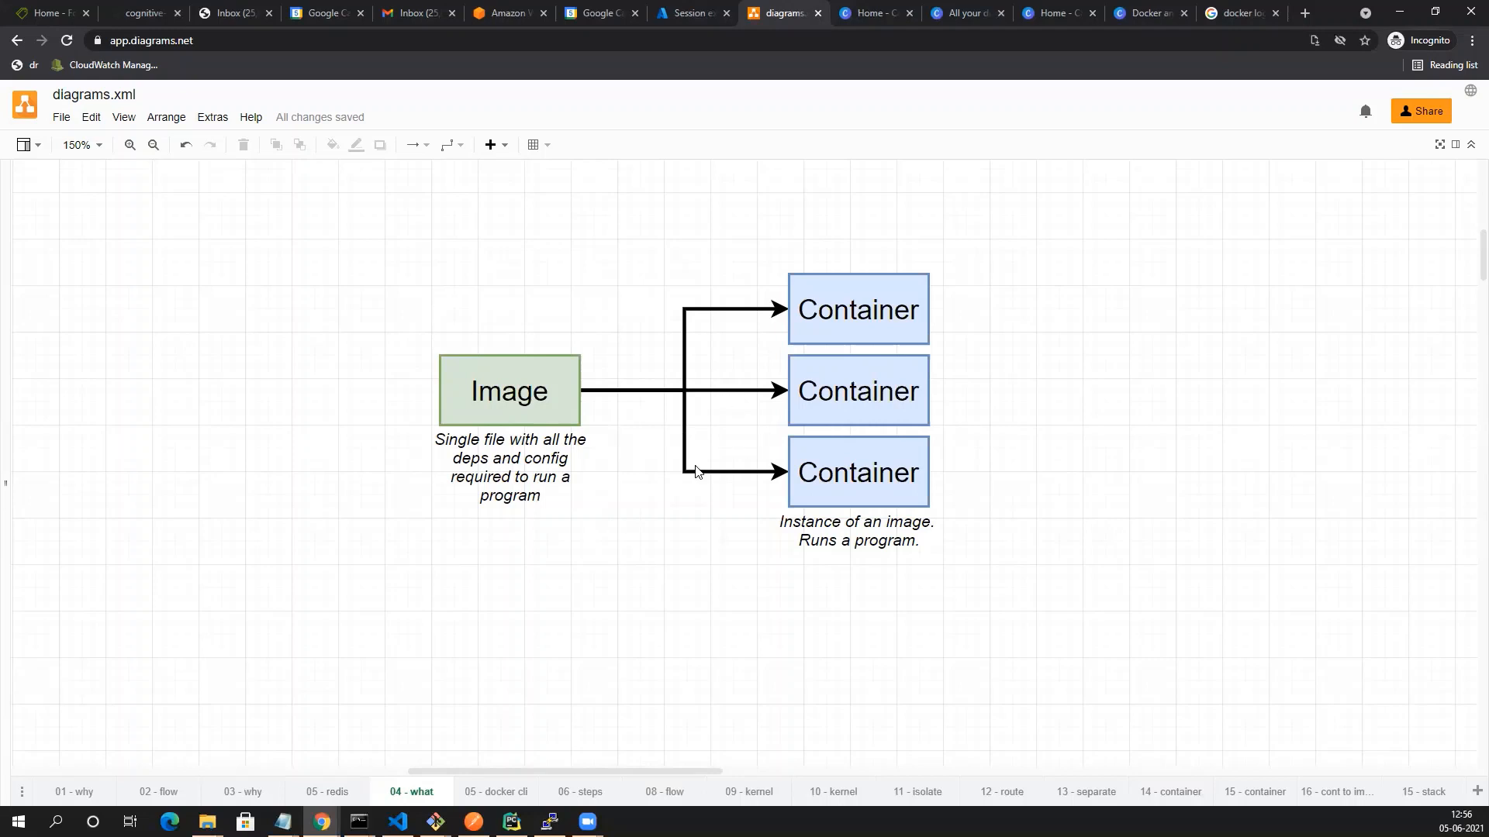
{"action": "mouse_move", "coordinate": [632, 443]}
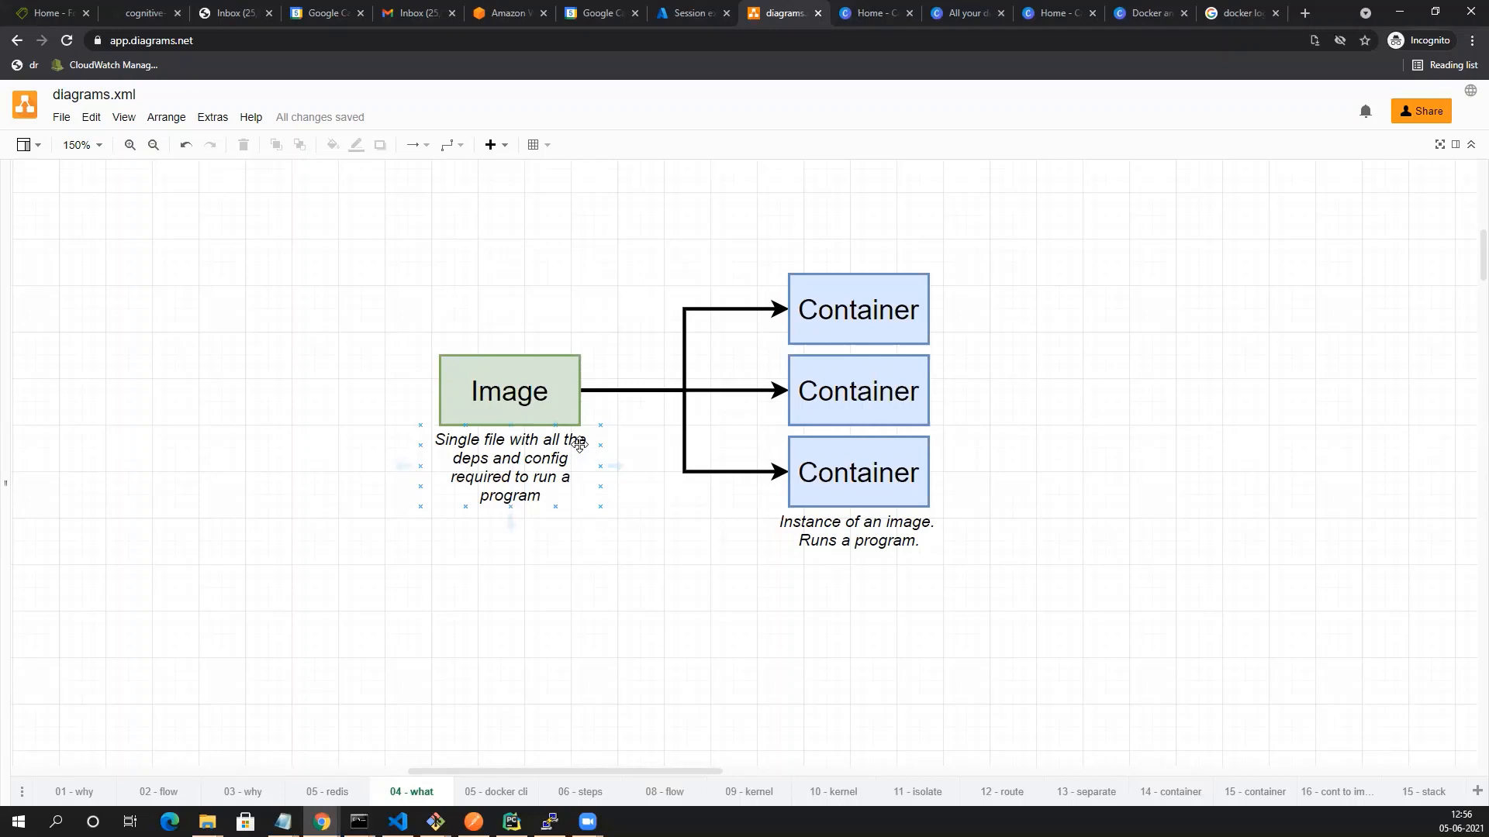
{"action": "left_click", "coordinate": [90, 235]}
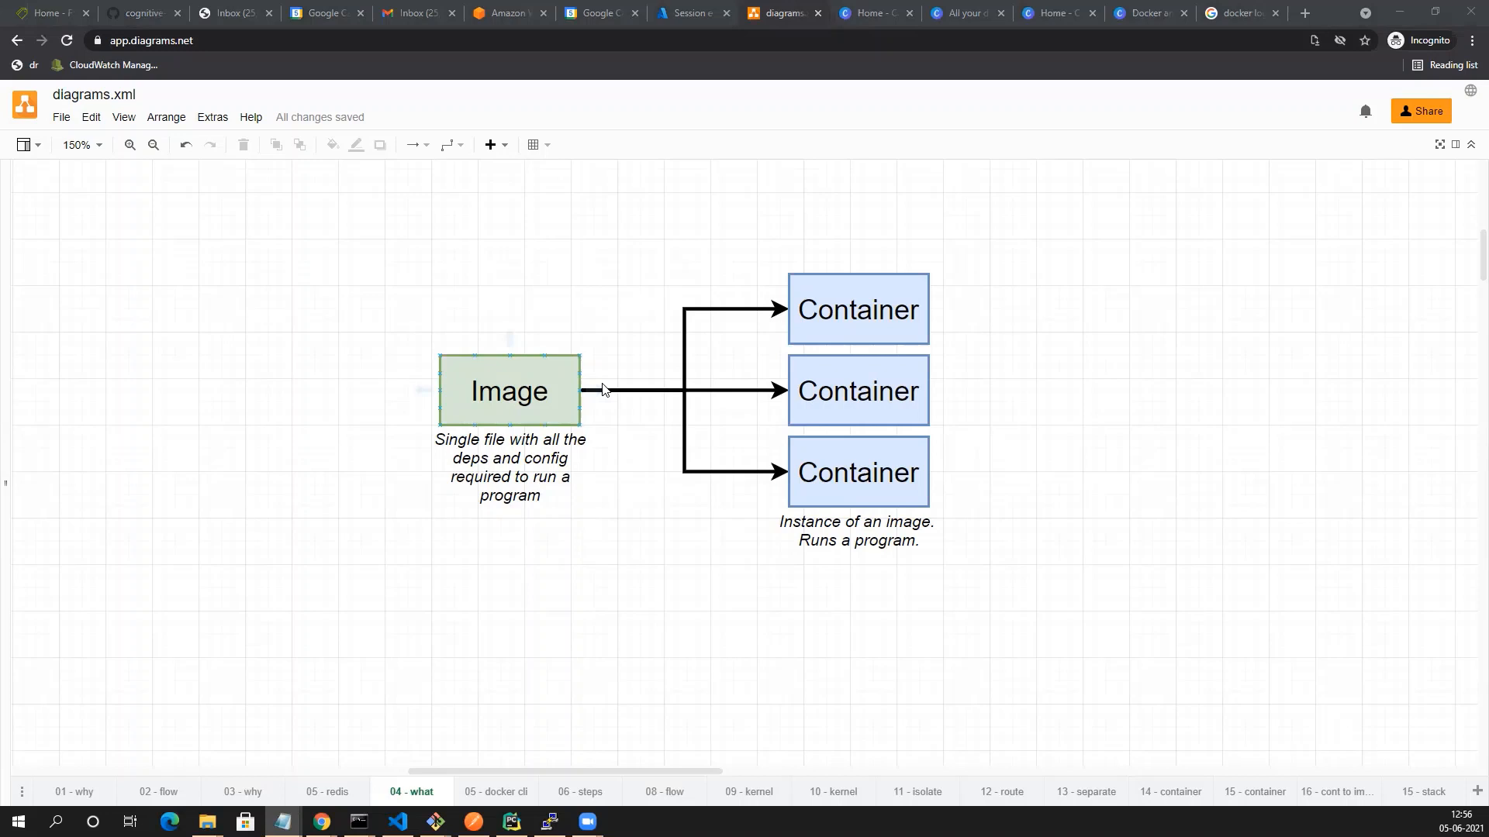
{"action": "left_click", "coordinate": [679, 409]}
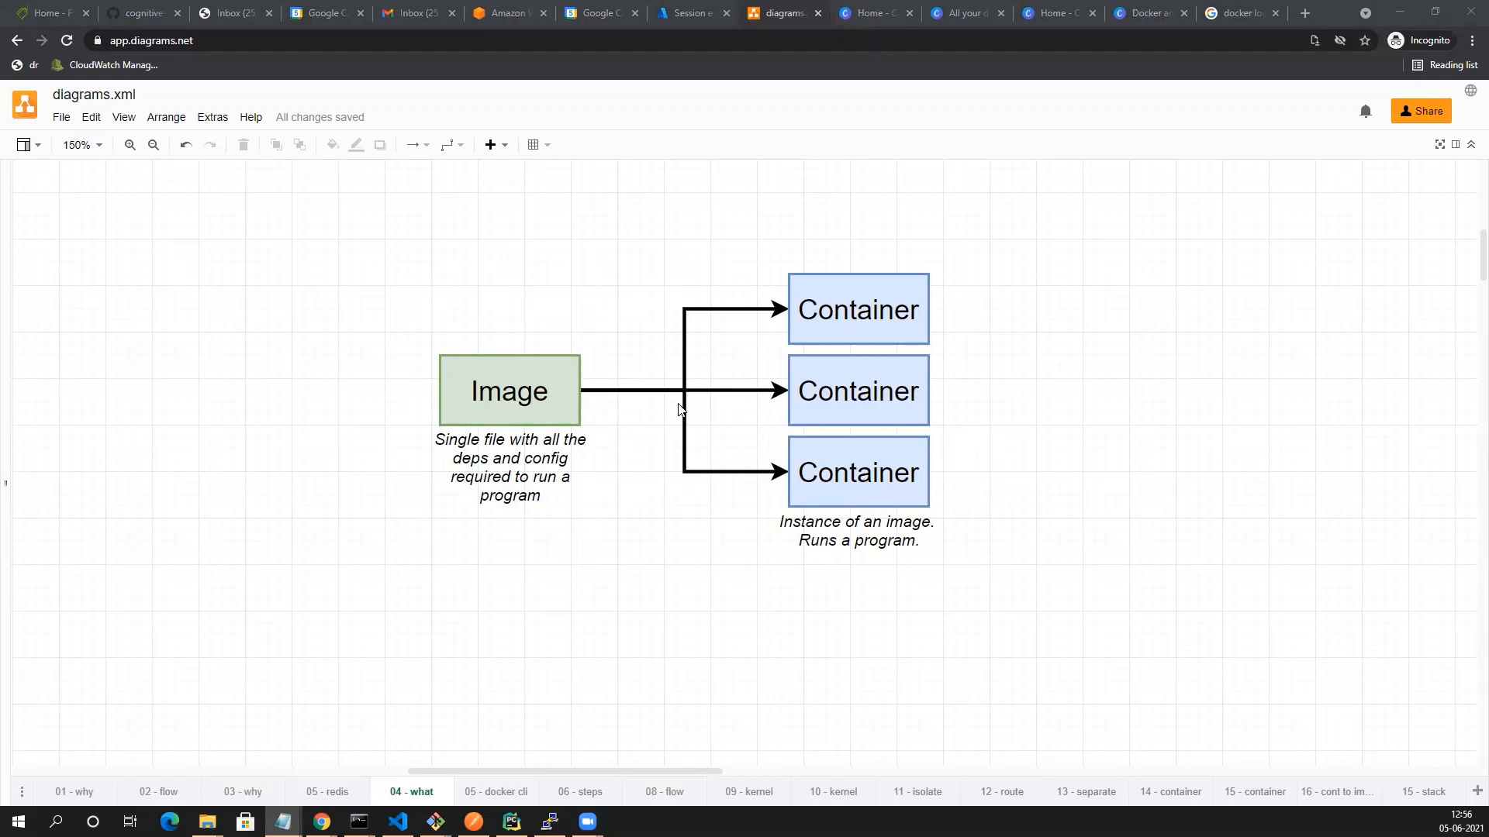
{"action": "mouse_move", "coordinate": [669, 410]}
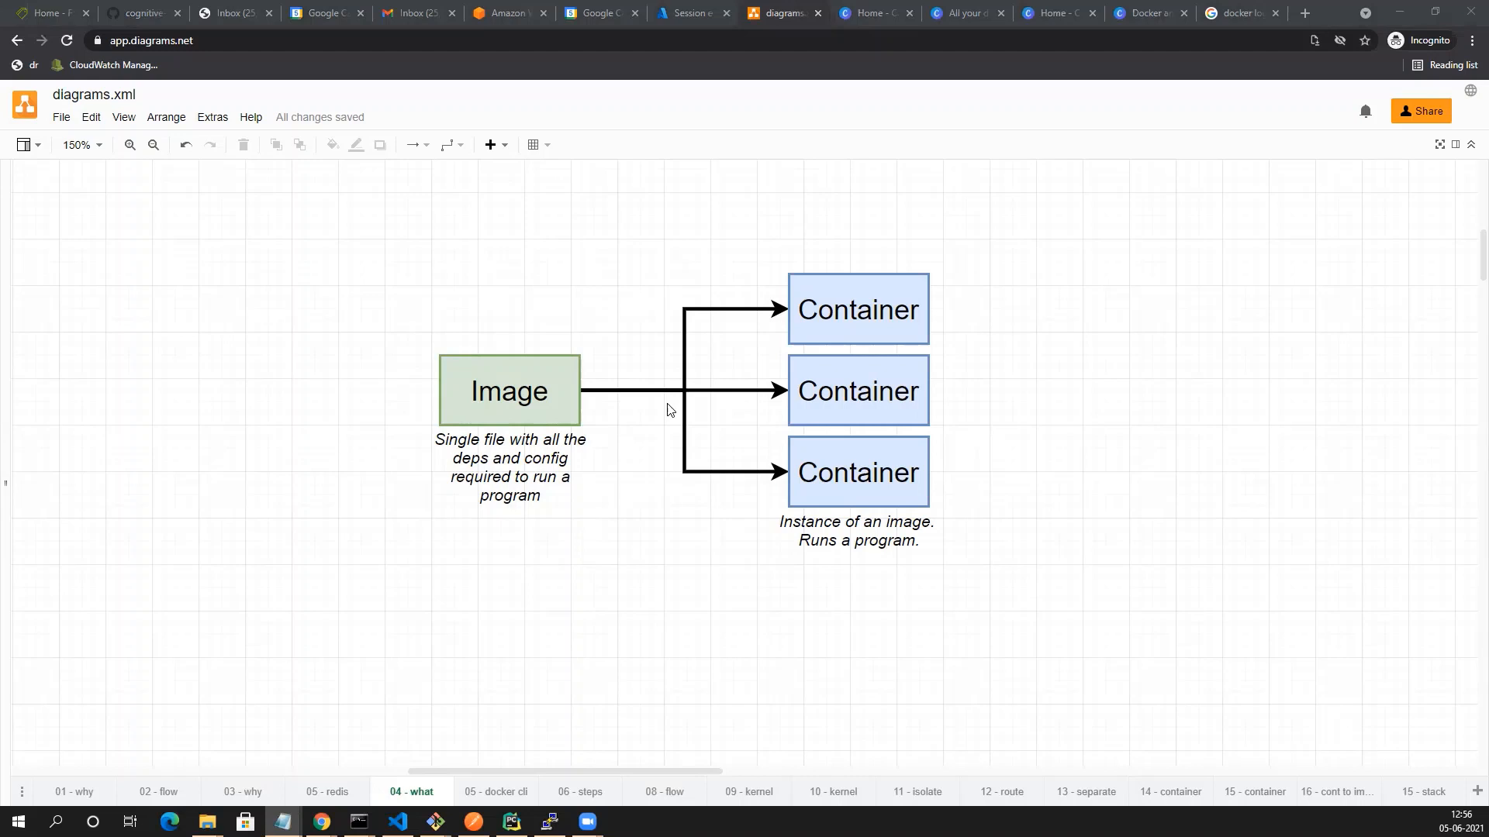
{"action": "left_click", "coordinate": [508, 390]}
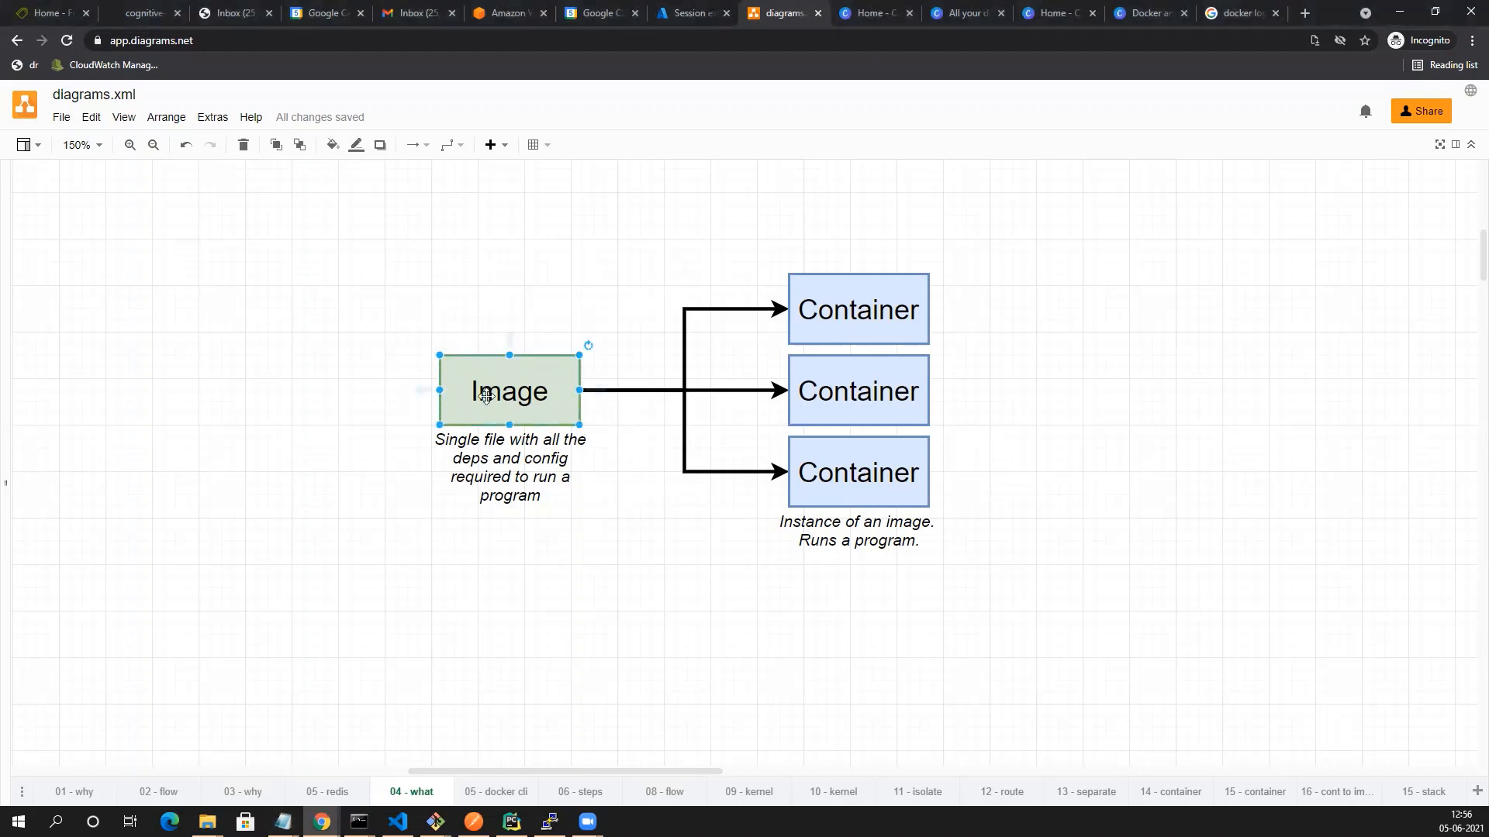
{"action": "mouse_move", "coordinate": [515, 438]}
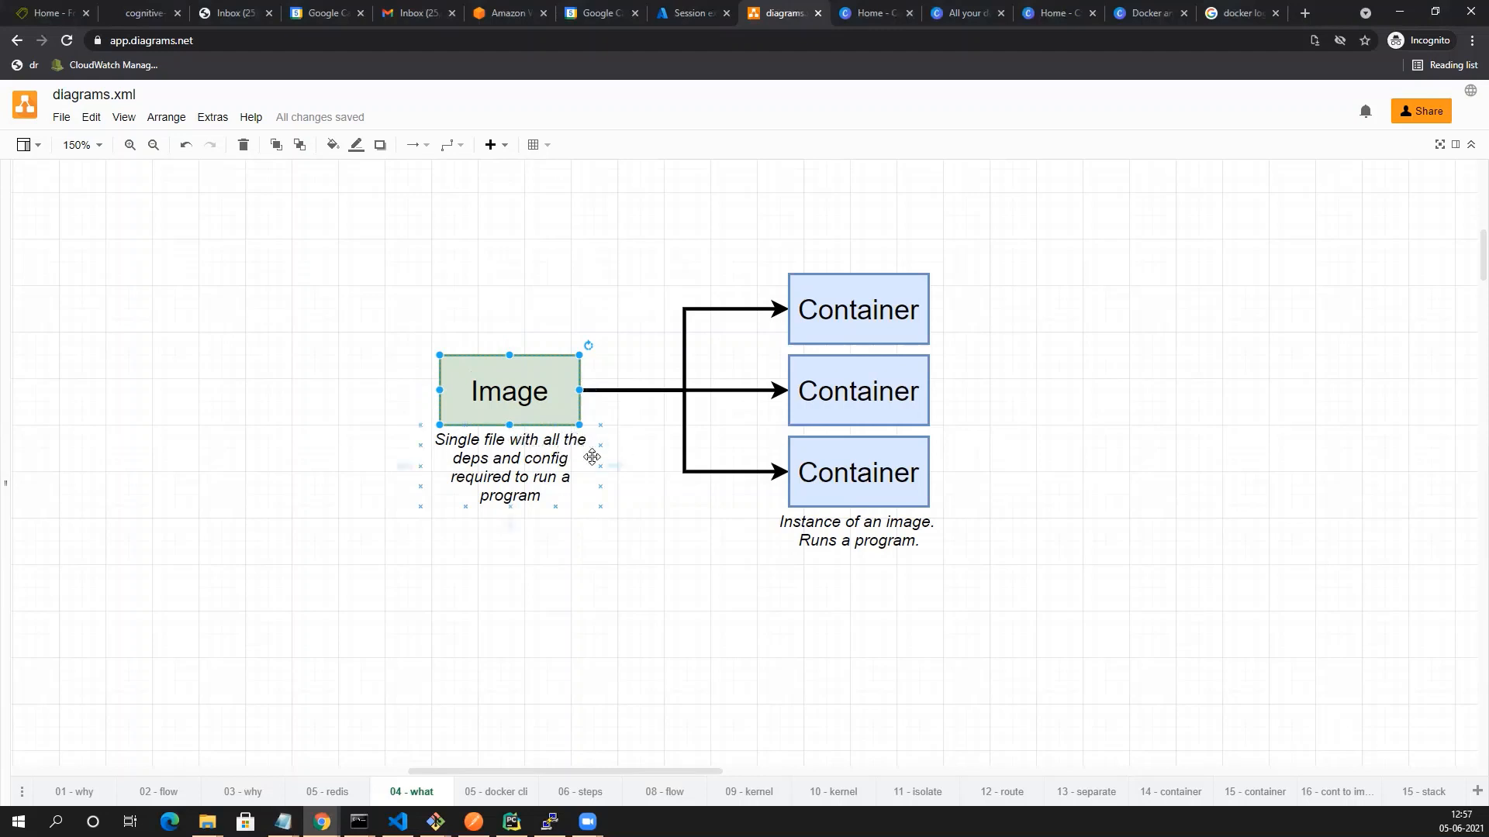
{"action": "mouse_move", "coordinate": [602, 462]}
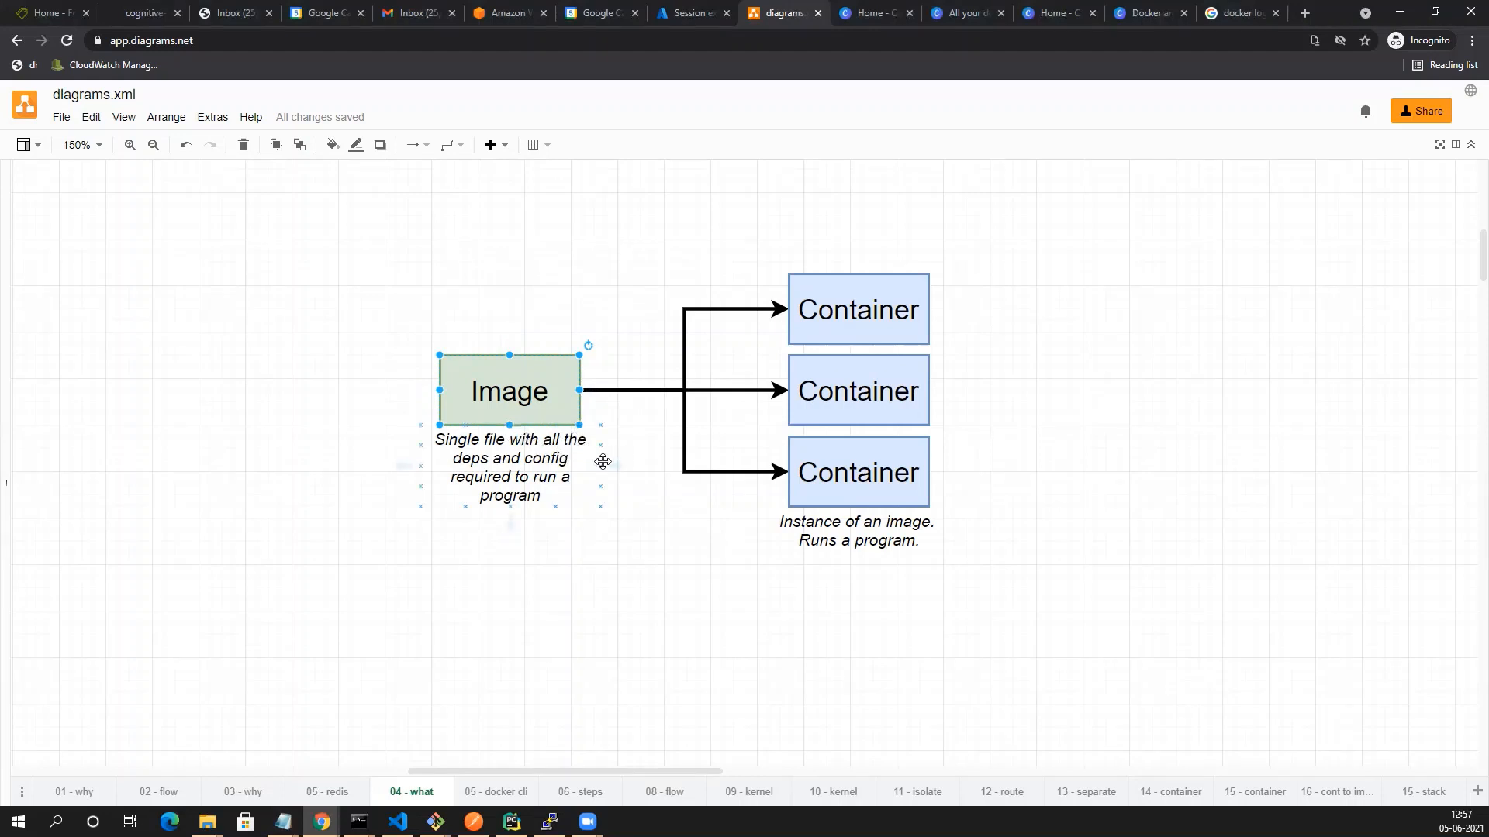
{"action": "mouse_move", "coordinate": [555, 474]}
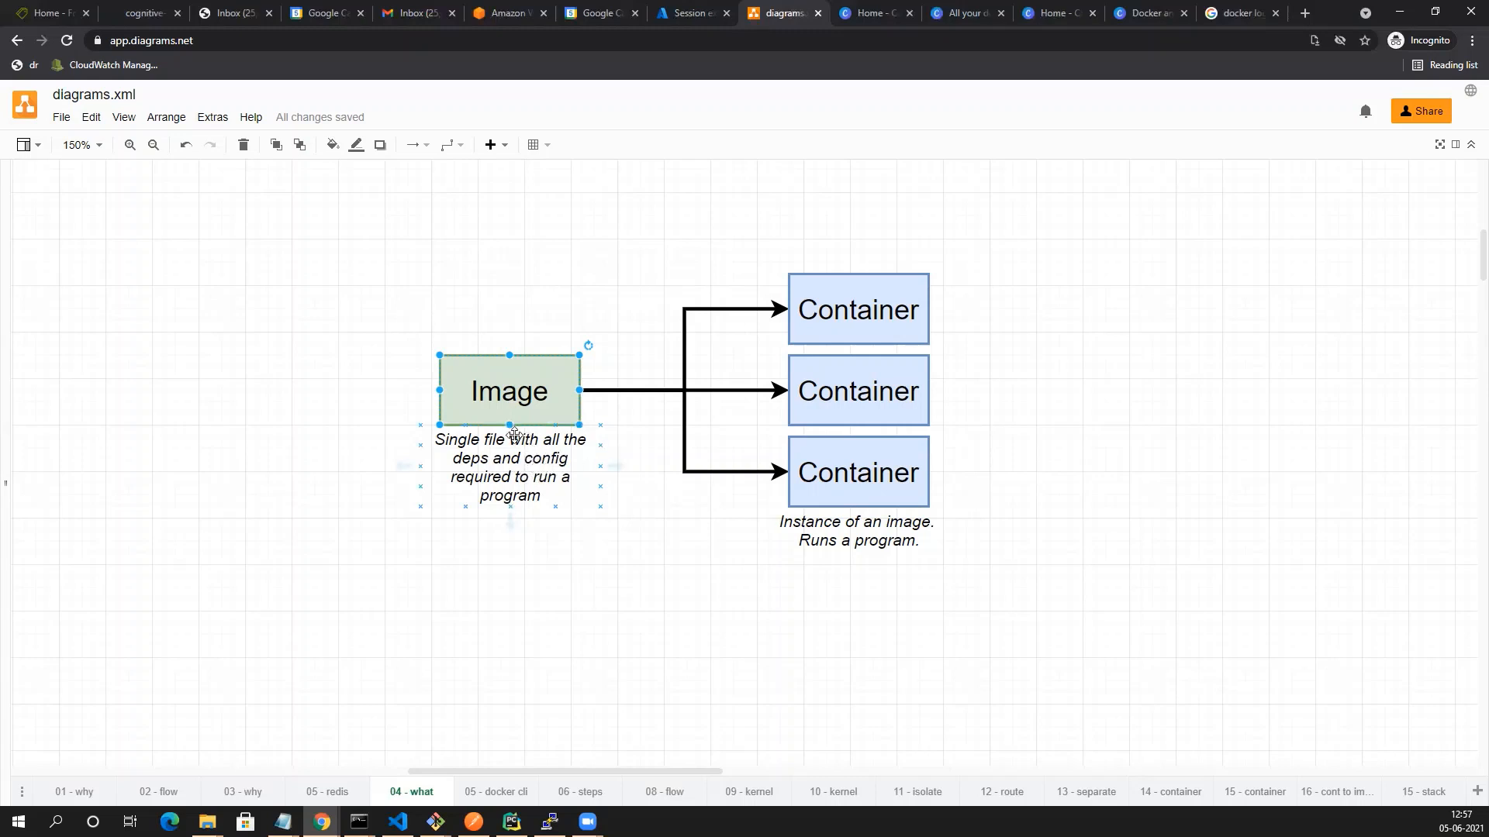
{"action": "mouse_move", "coordinate": [544, 468]}
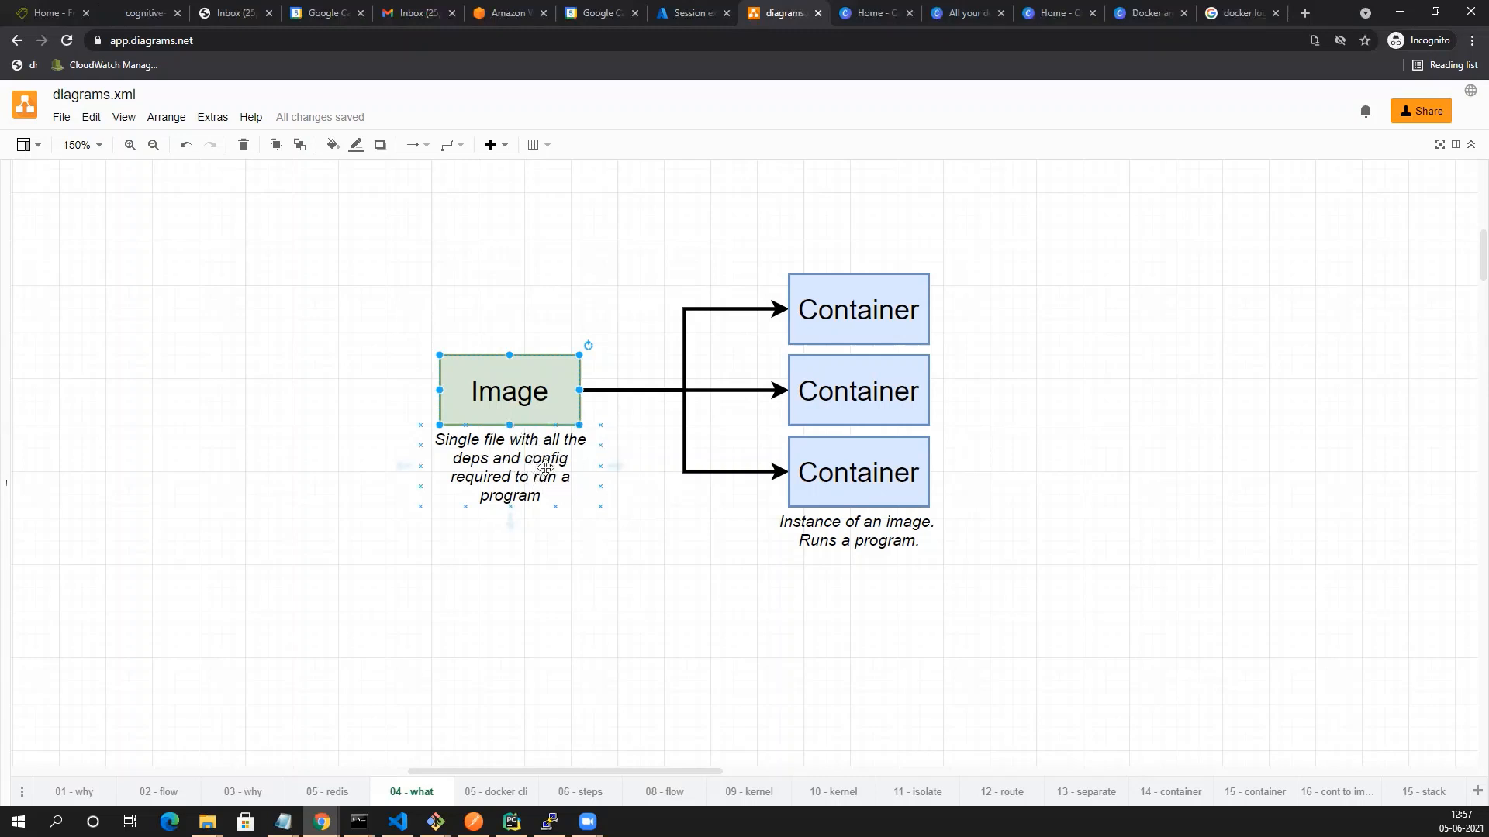
{"action": "mouse_move", "coordinate": [554, 483]}
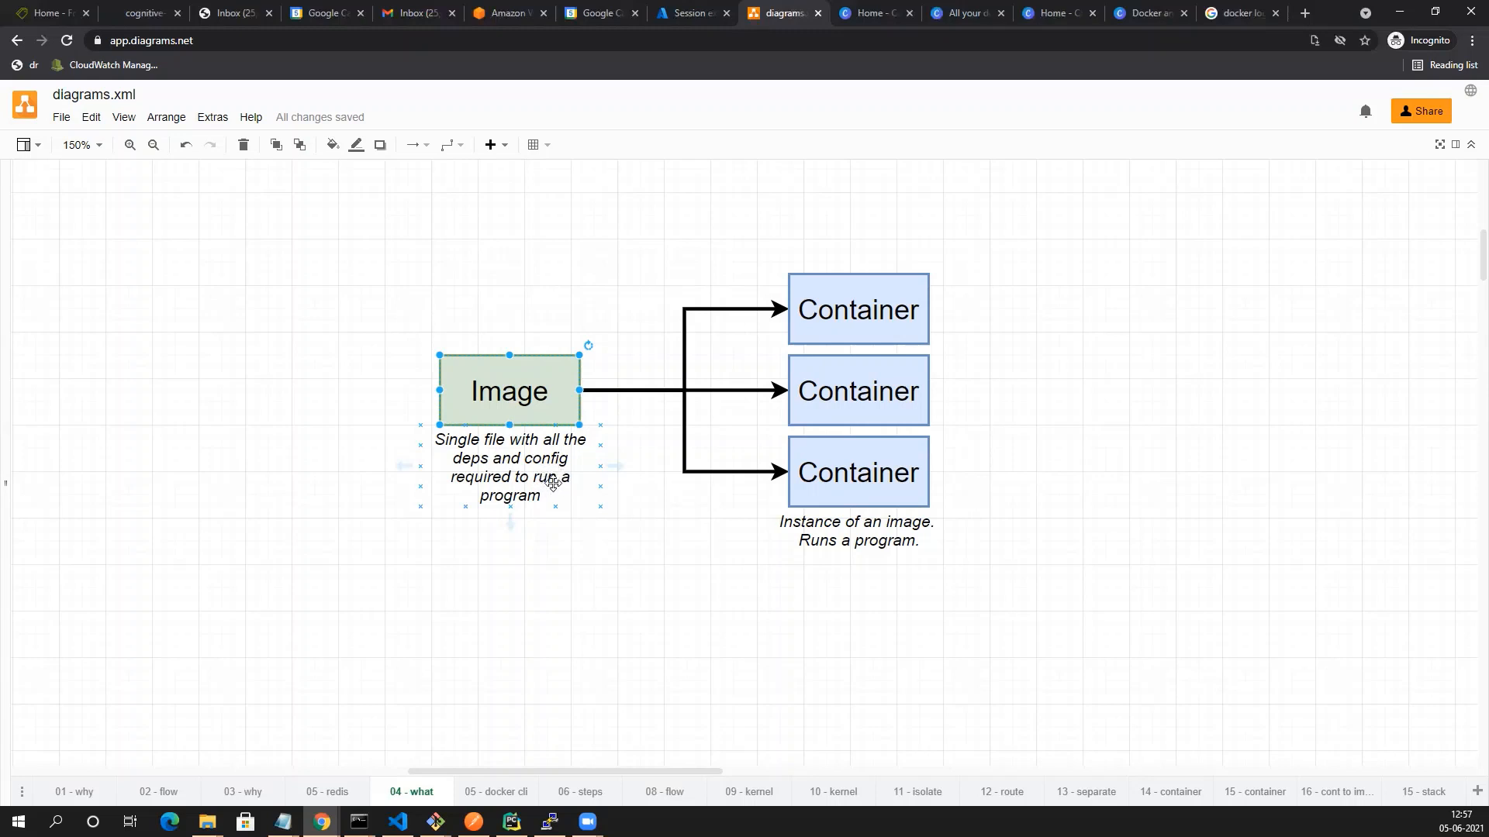
{"action": "mouse_move", "coordinate": [554, 490]}
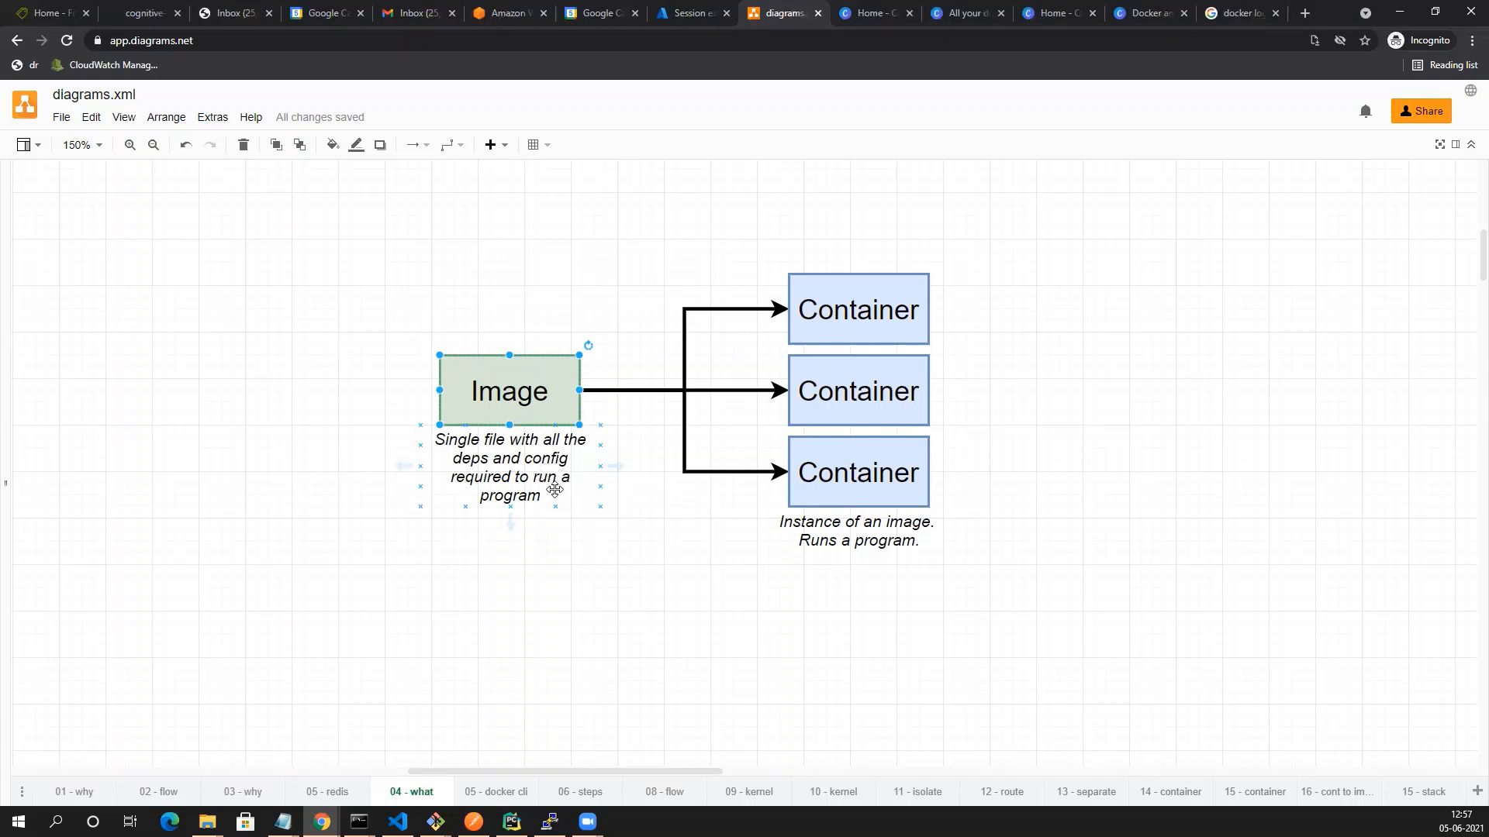
{"action": "mouse_move", "coordinate": [561, 495]}
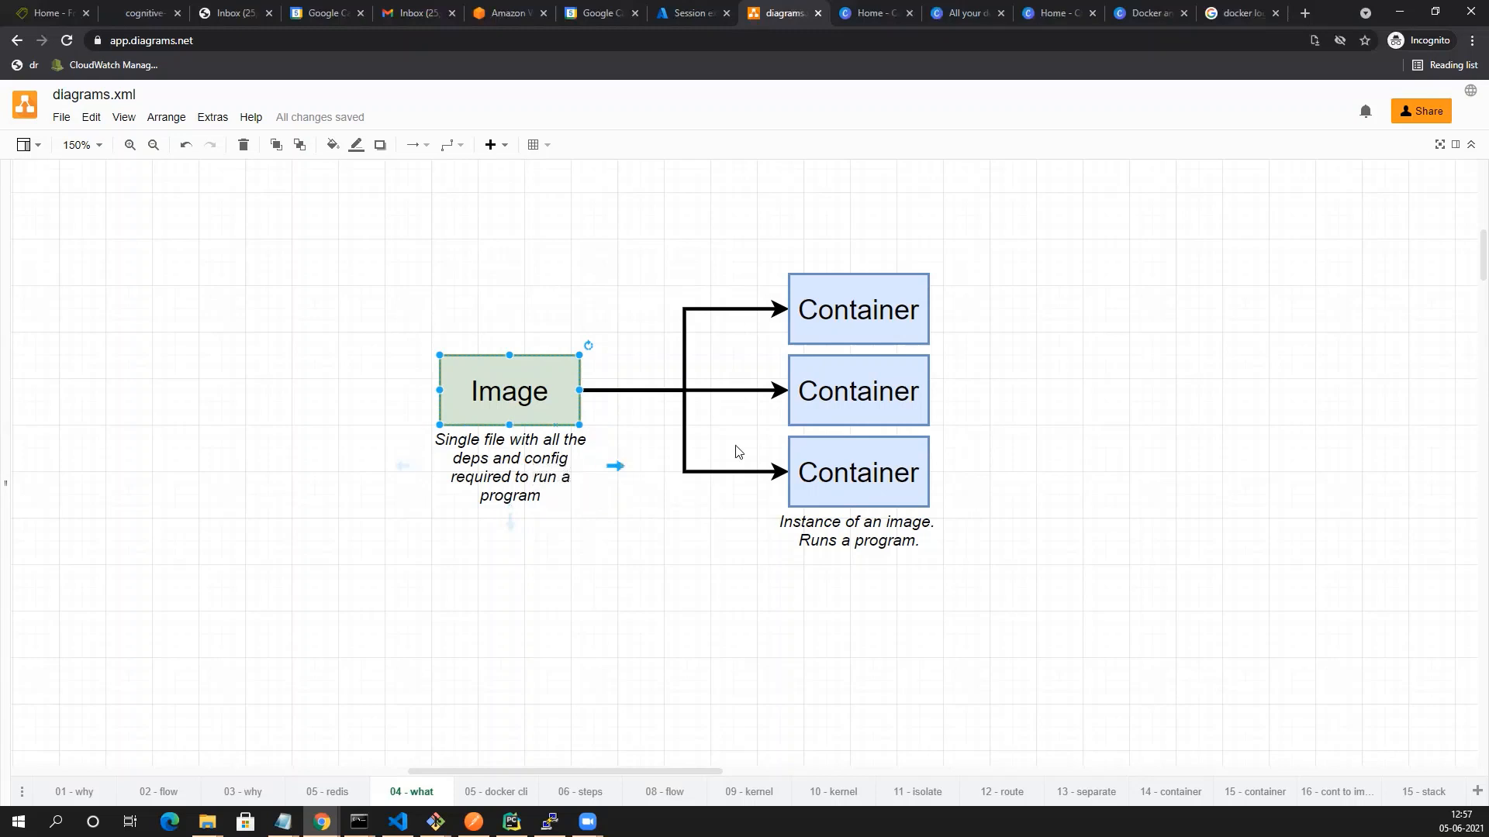
{"action": "left_click", "coordinate": [856, 472]}
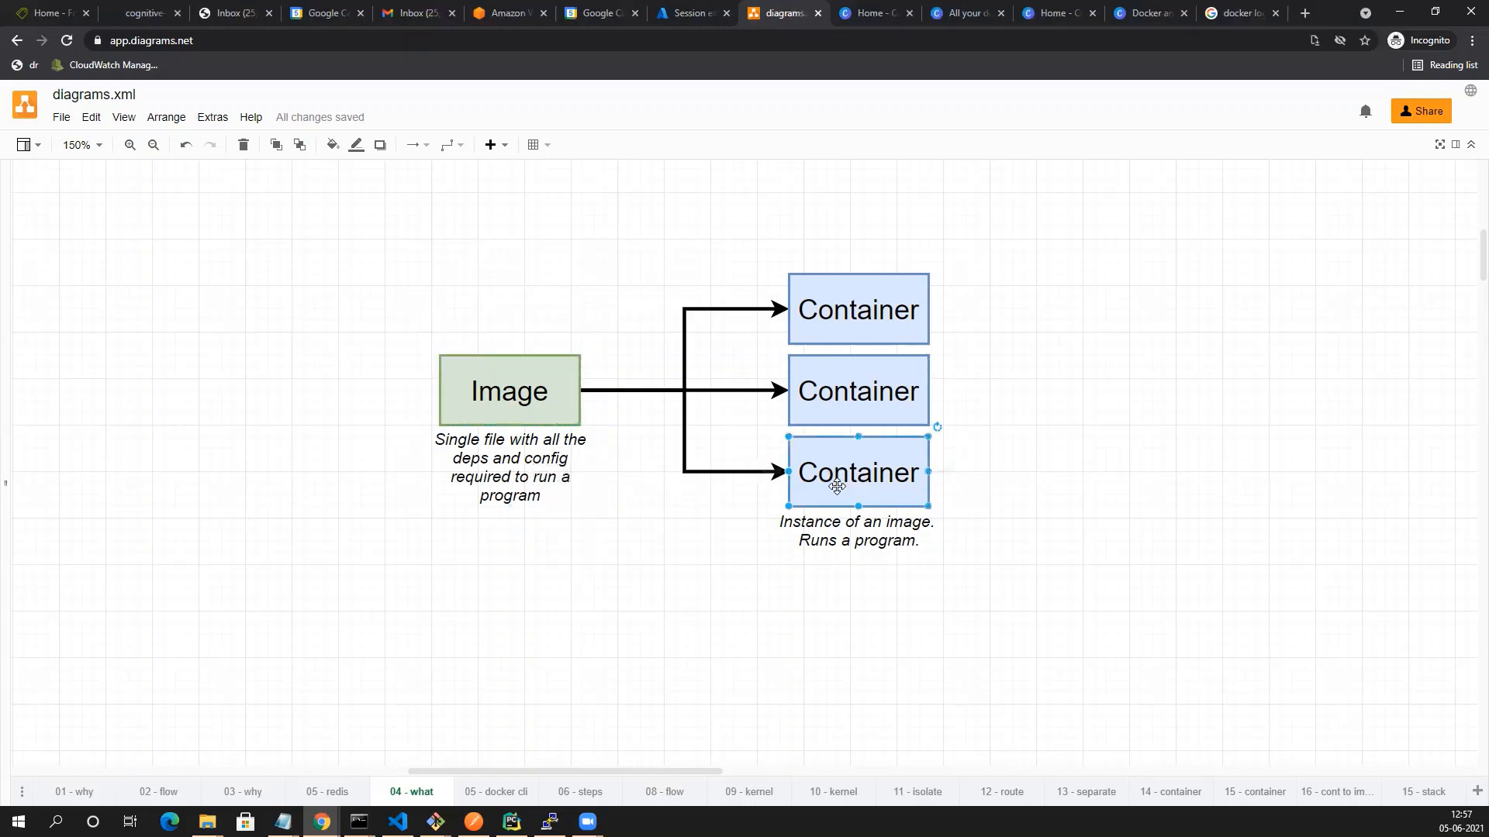
{"action": "mouse_move", "coordinate": [851, 482]}
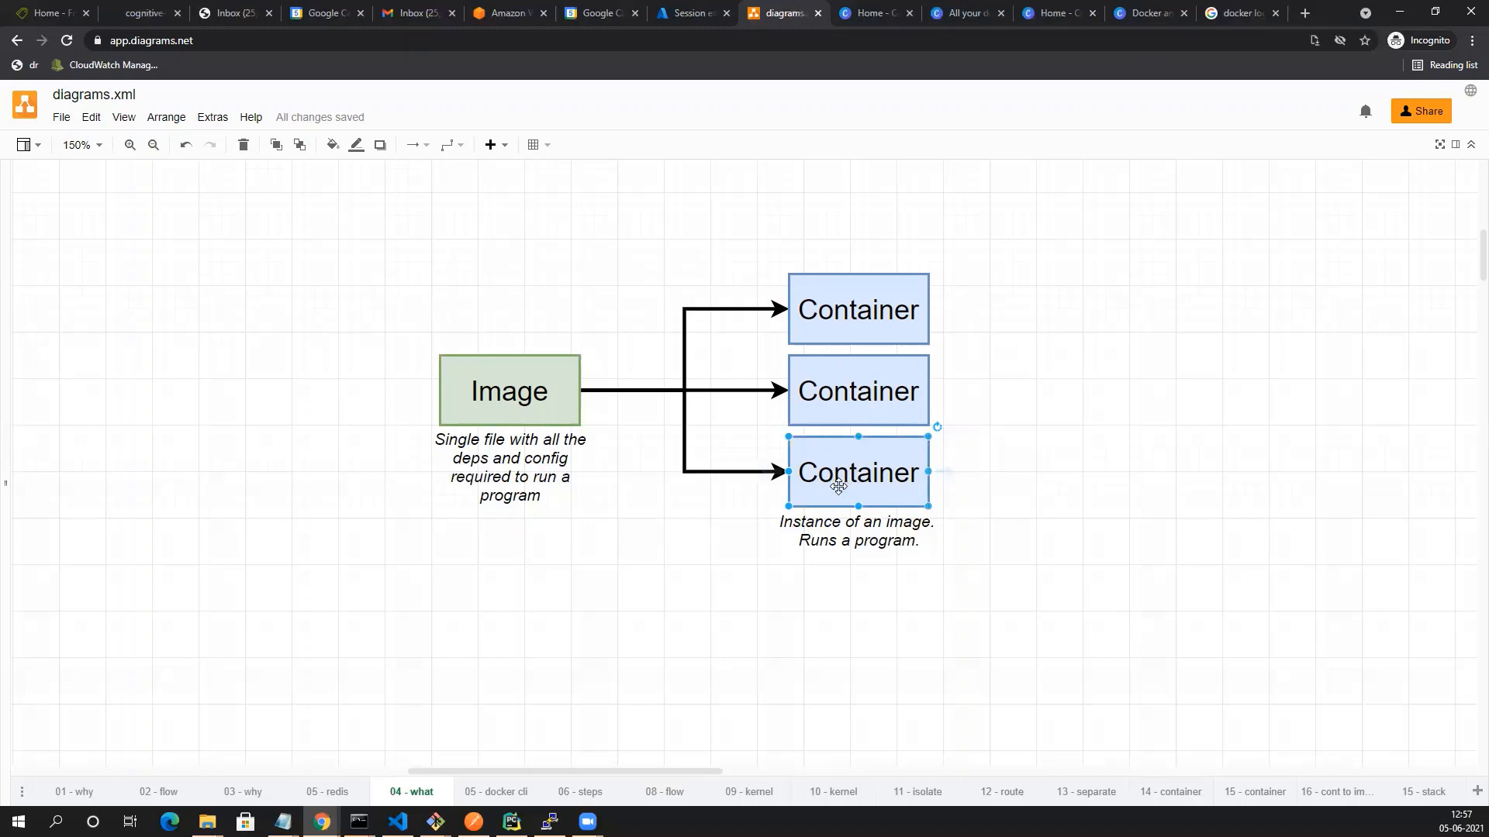
{"action": "mouse_move", "coordinate": [882, 481]}
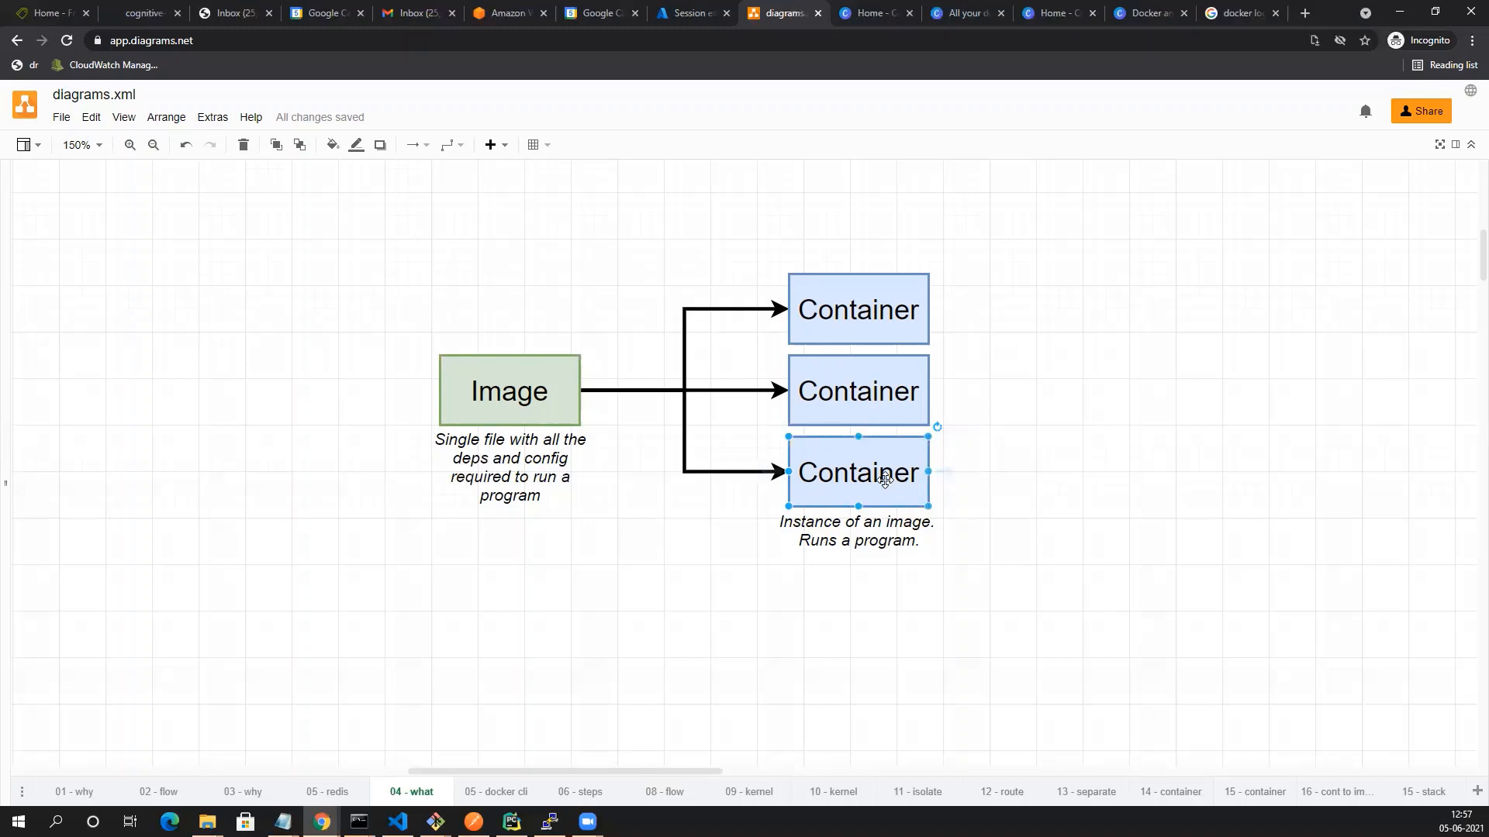
{"action": "mouse_move", "coordinate": [862, 475]}
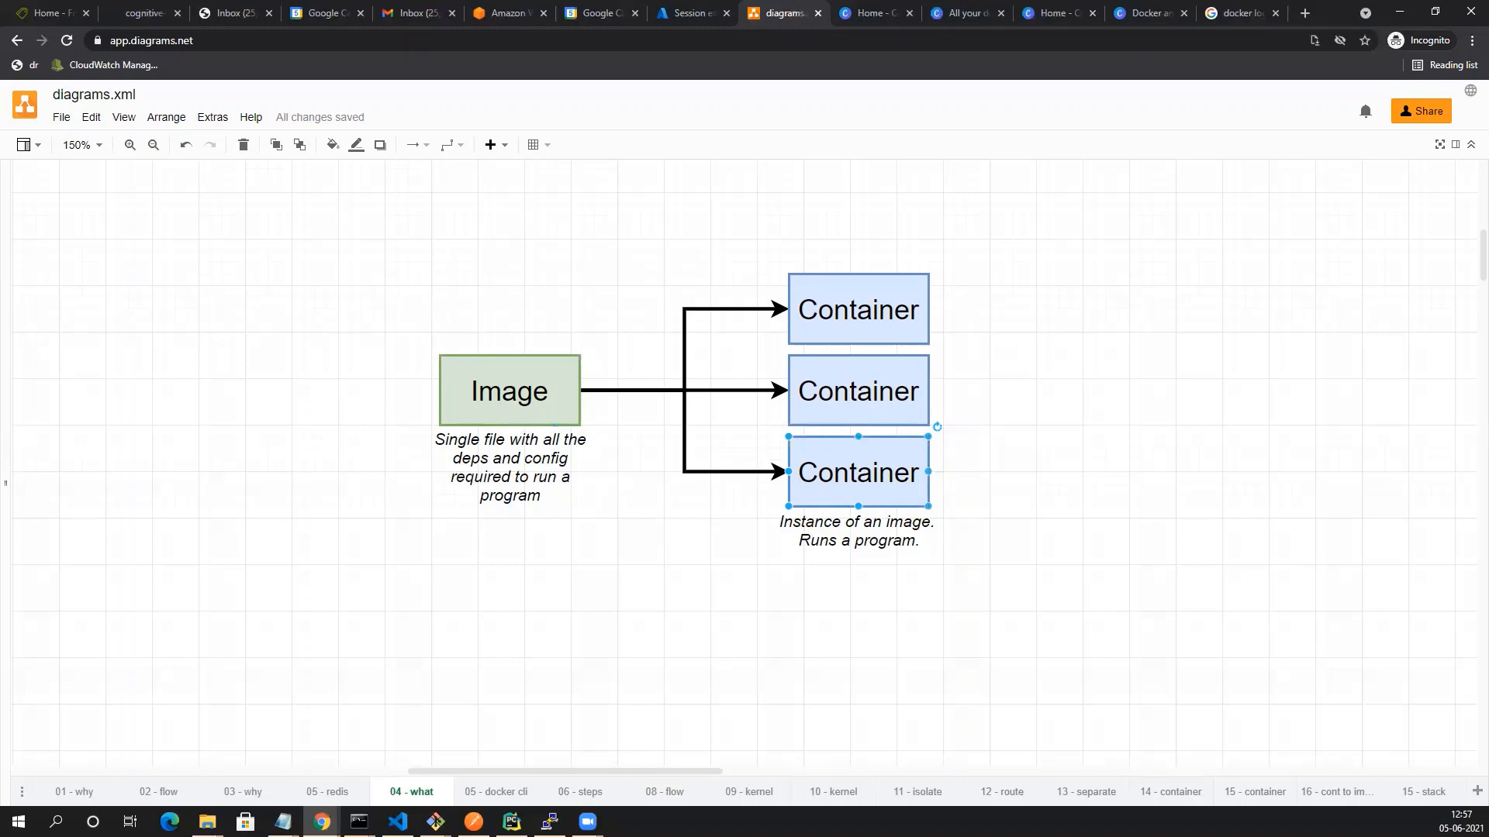
{"action": "mouse_move", "coordinate": [14, 247]}
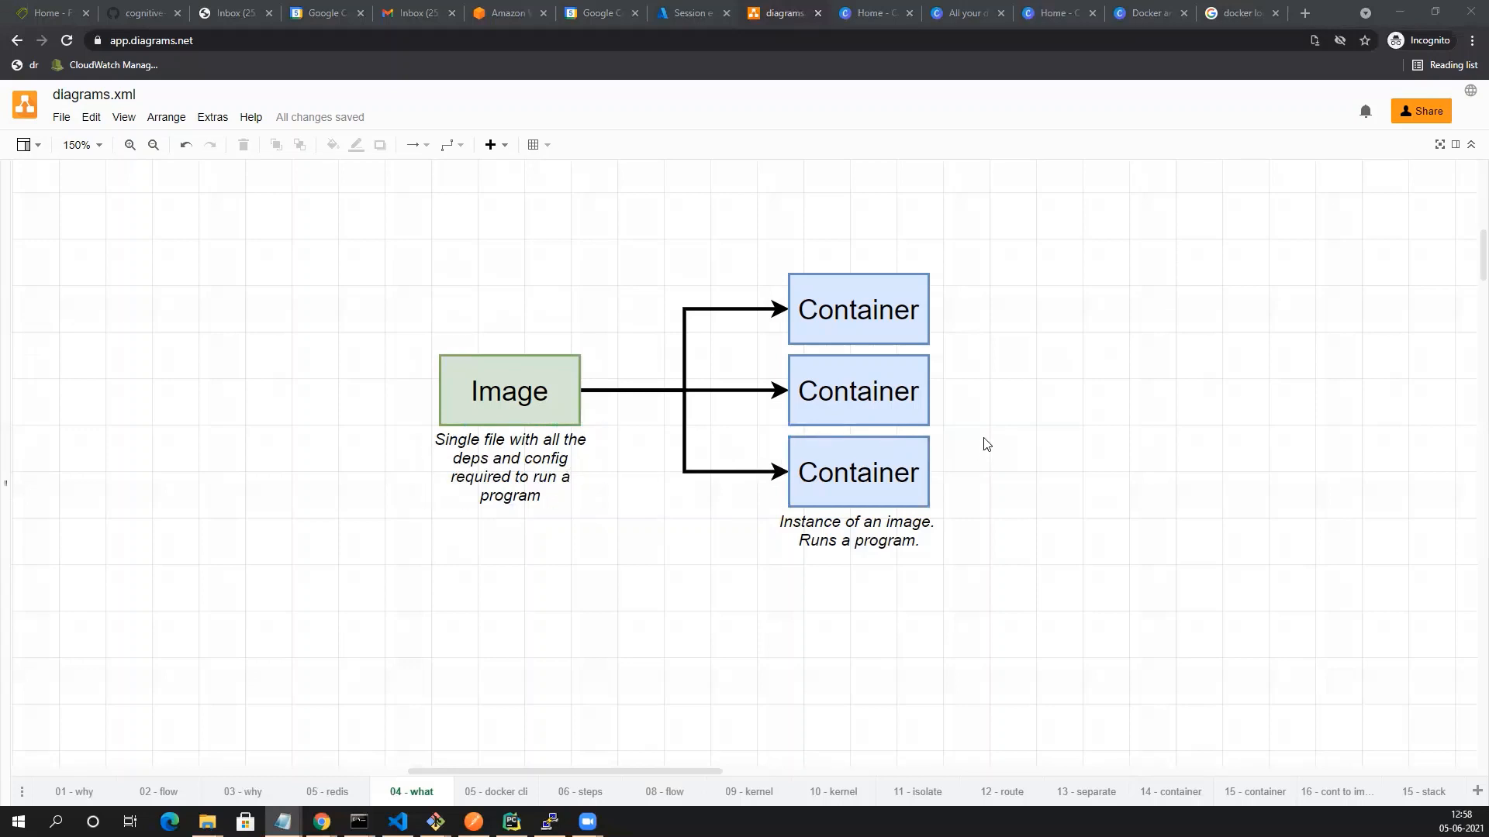
{"action": "mouse_move", "coordinate": [954, 477]}
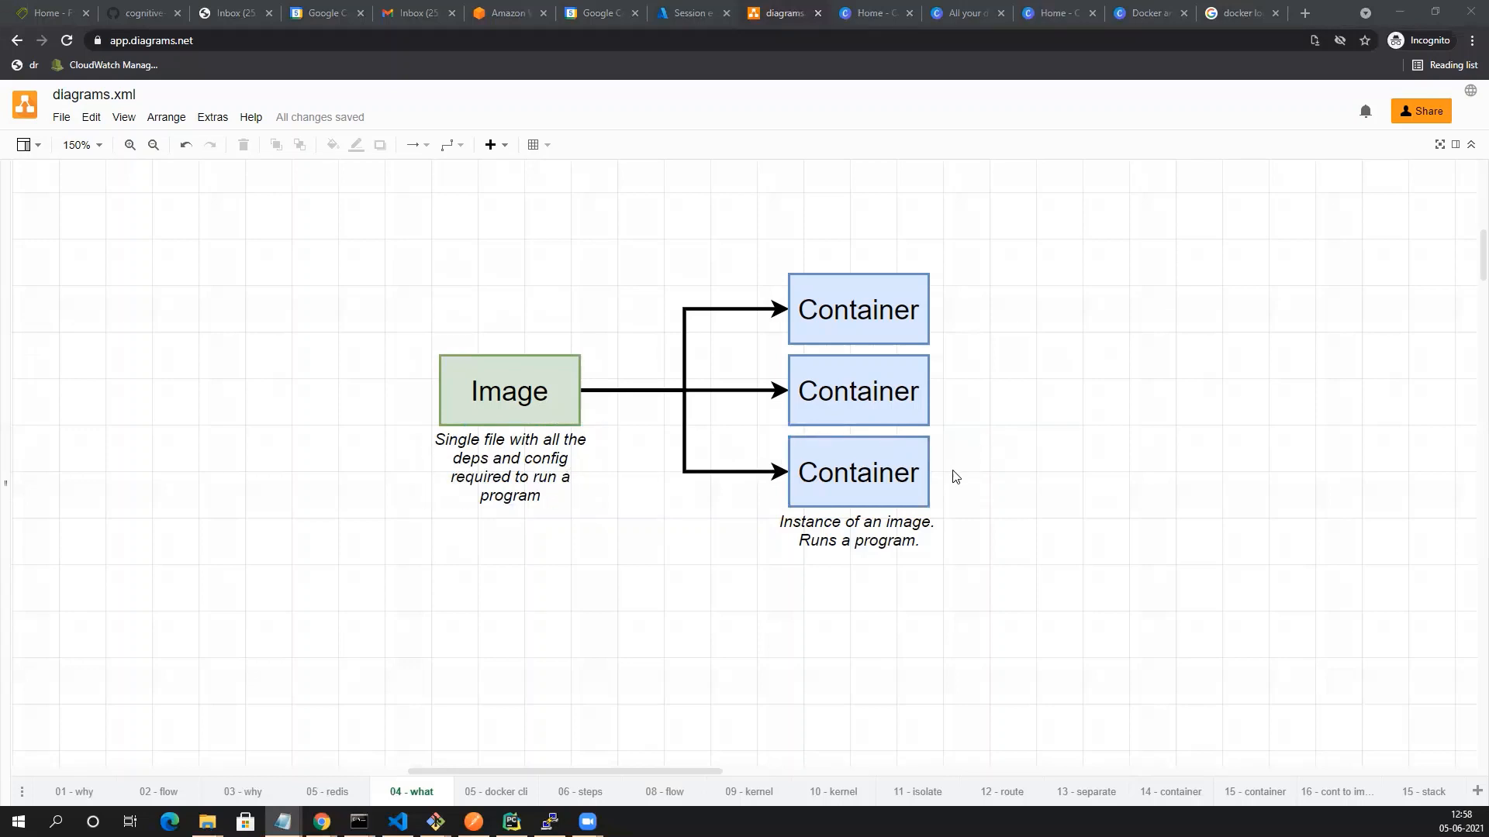
{"action": "mouse_move", "coordinate": [940, 477]}
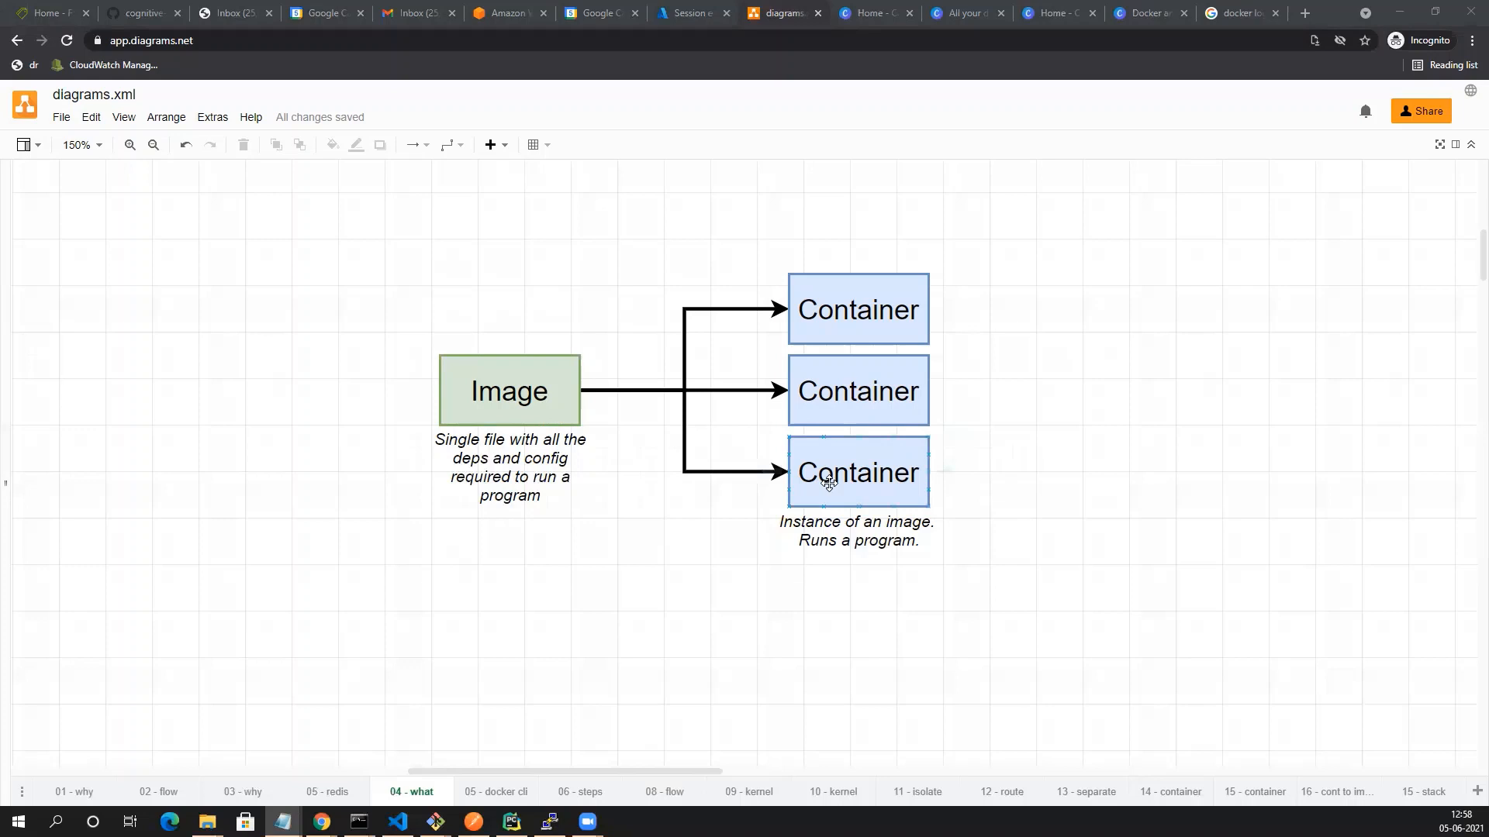
{"action": "left_click", "coordinate": [661, 551]}
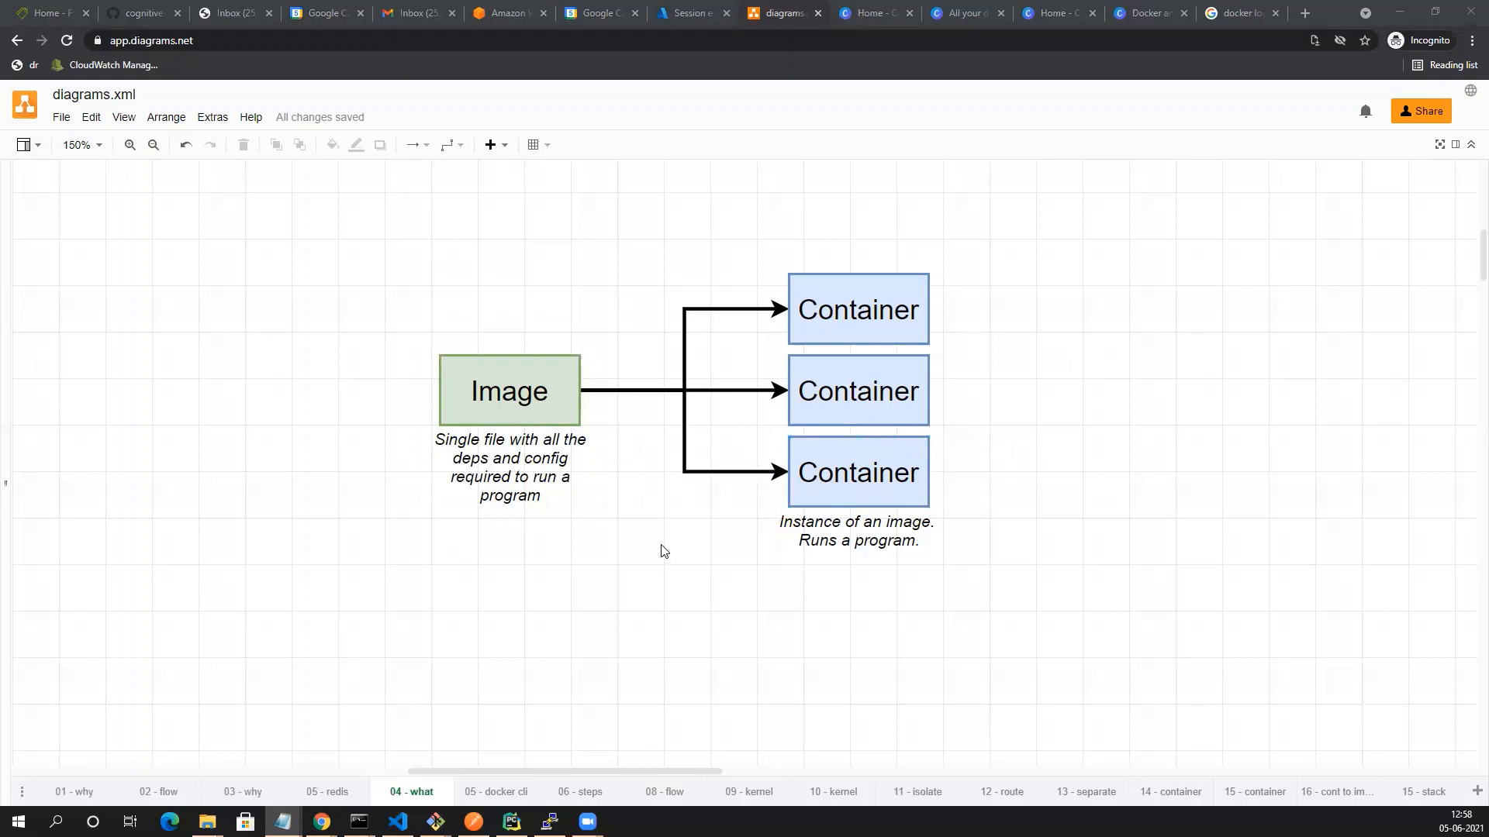
{"action": "left_click", "coordinate": [510, 466]}
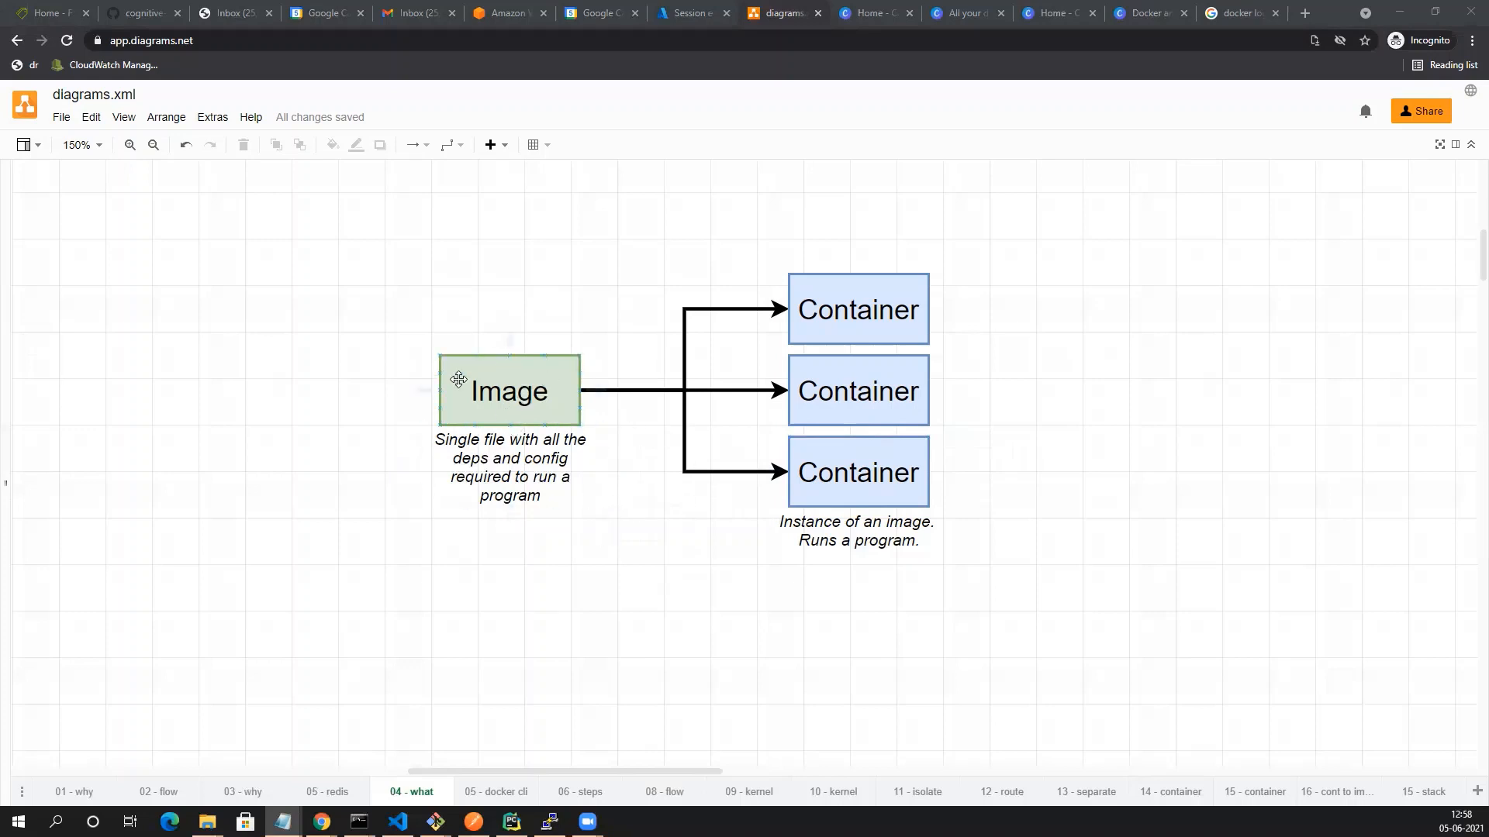
{"action": "left_click", "coordinate": [721, 422]}
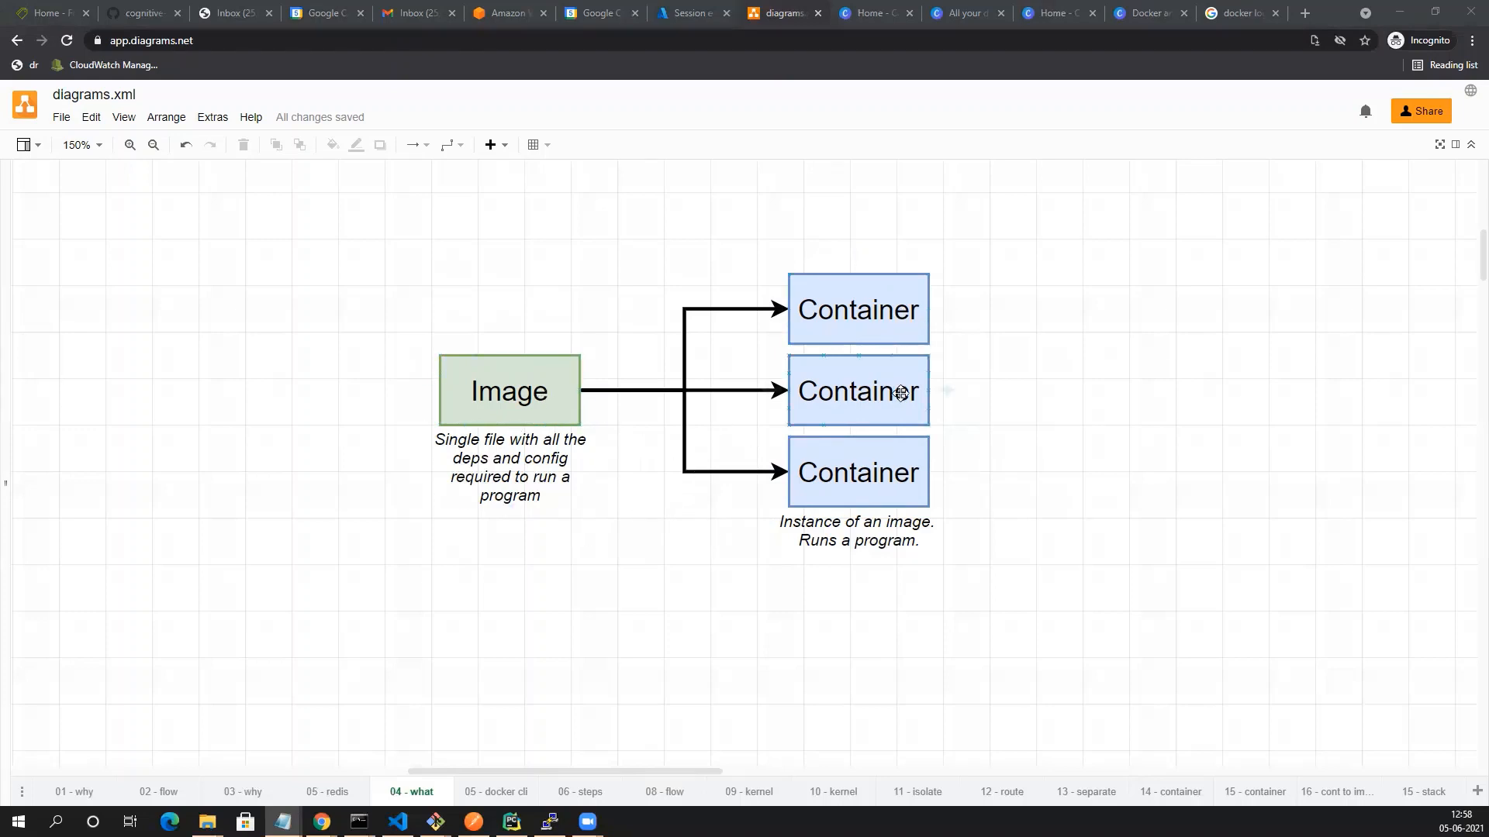
{"action": "mouse_move", "coordinate": [825, 435]}
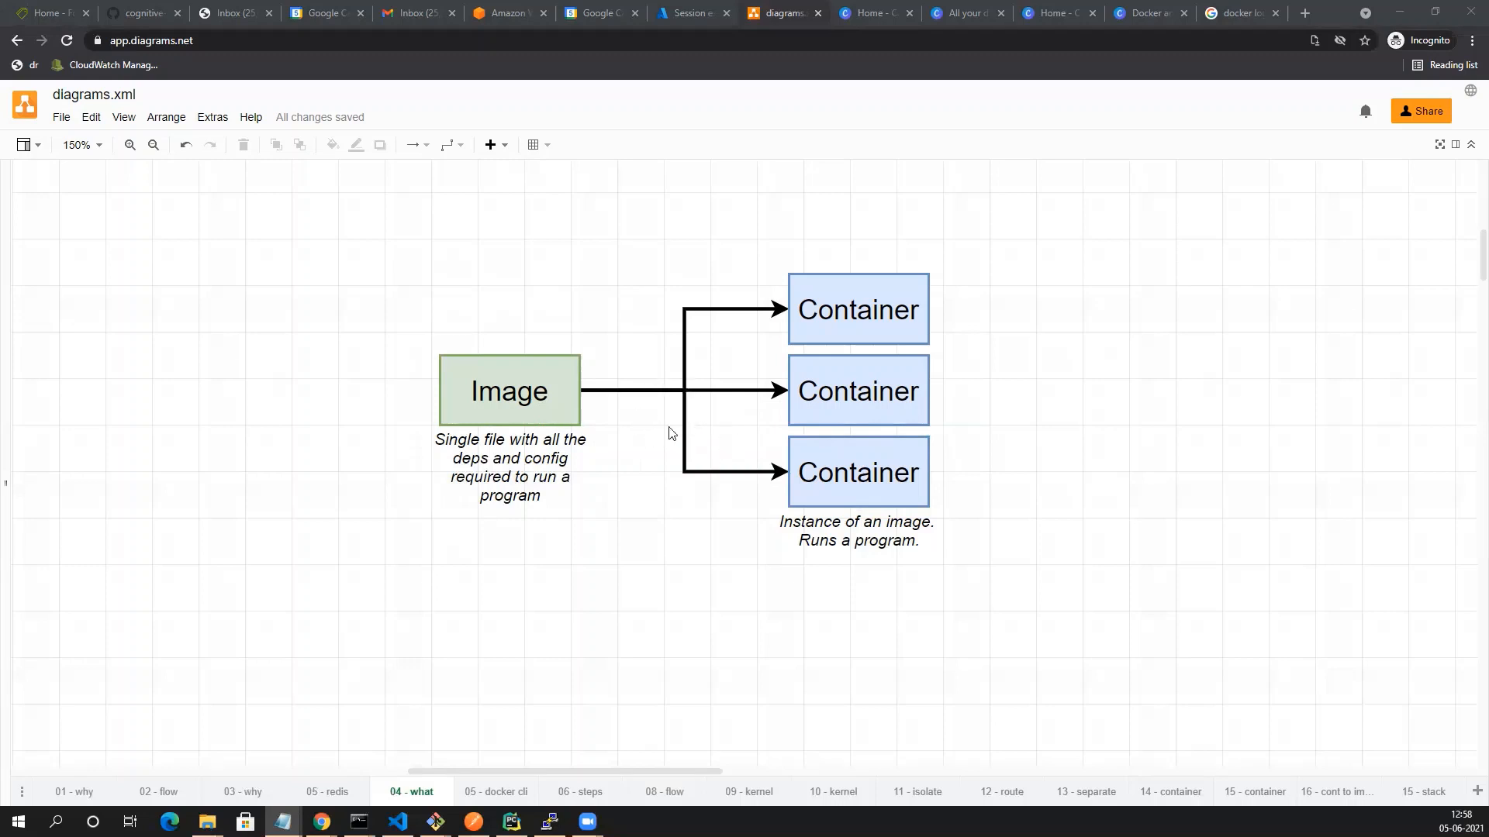
{"action": "mouse_move", "coordinate": [333, 456]}
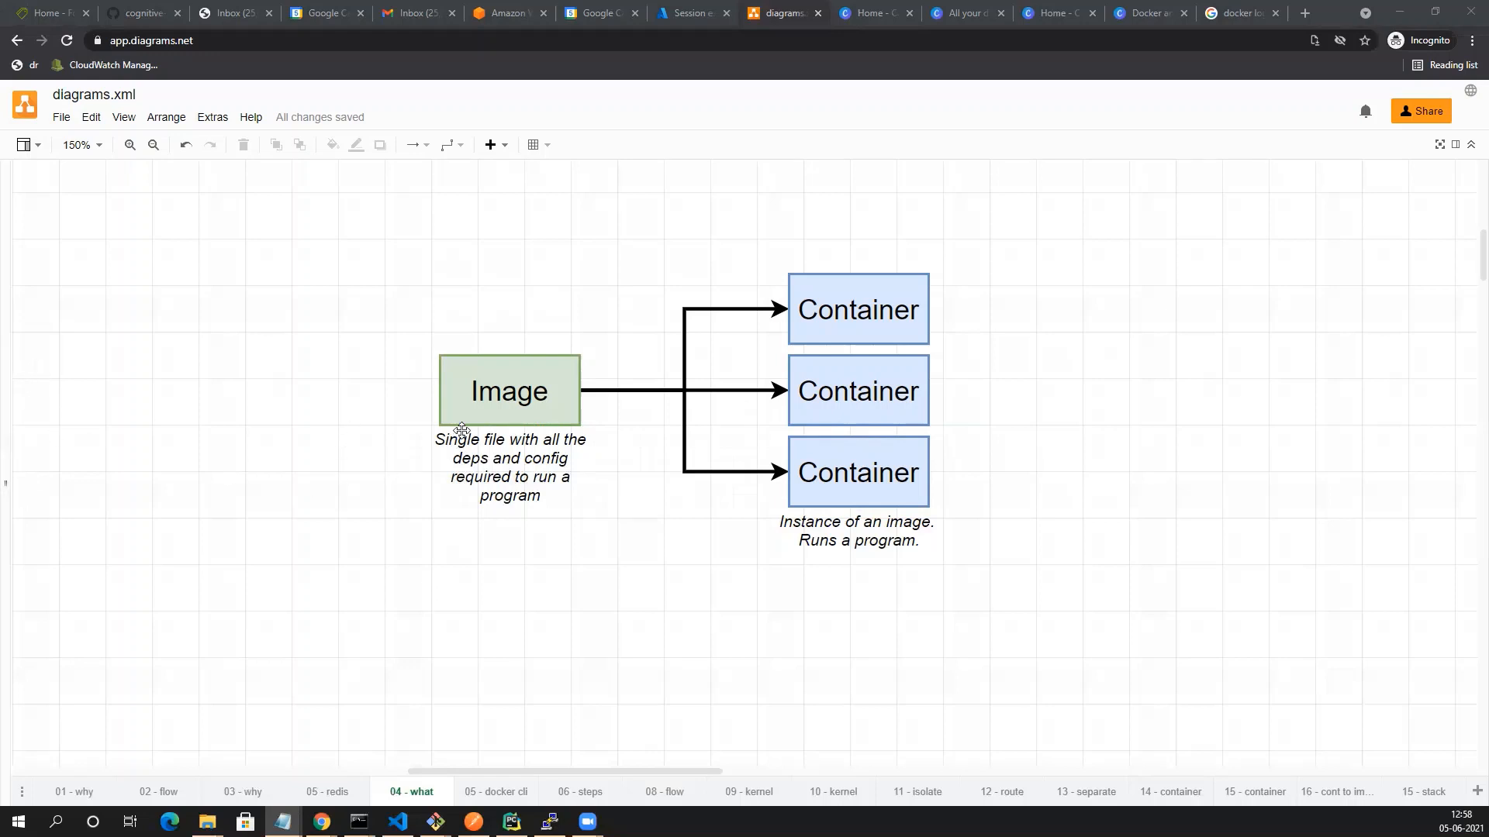
{"action": "left_click", "coordinate": [509, 466]}
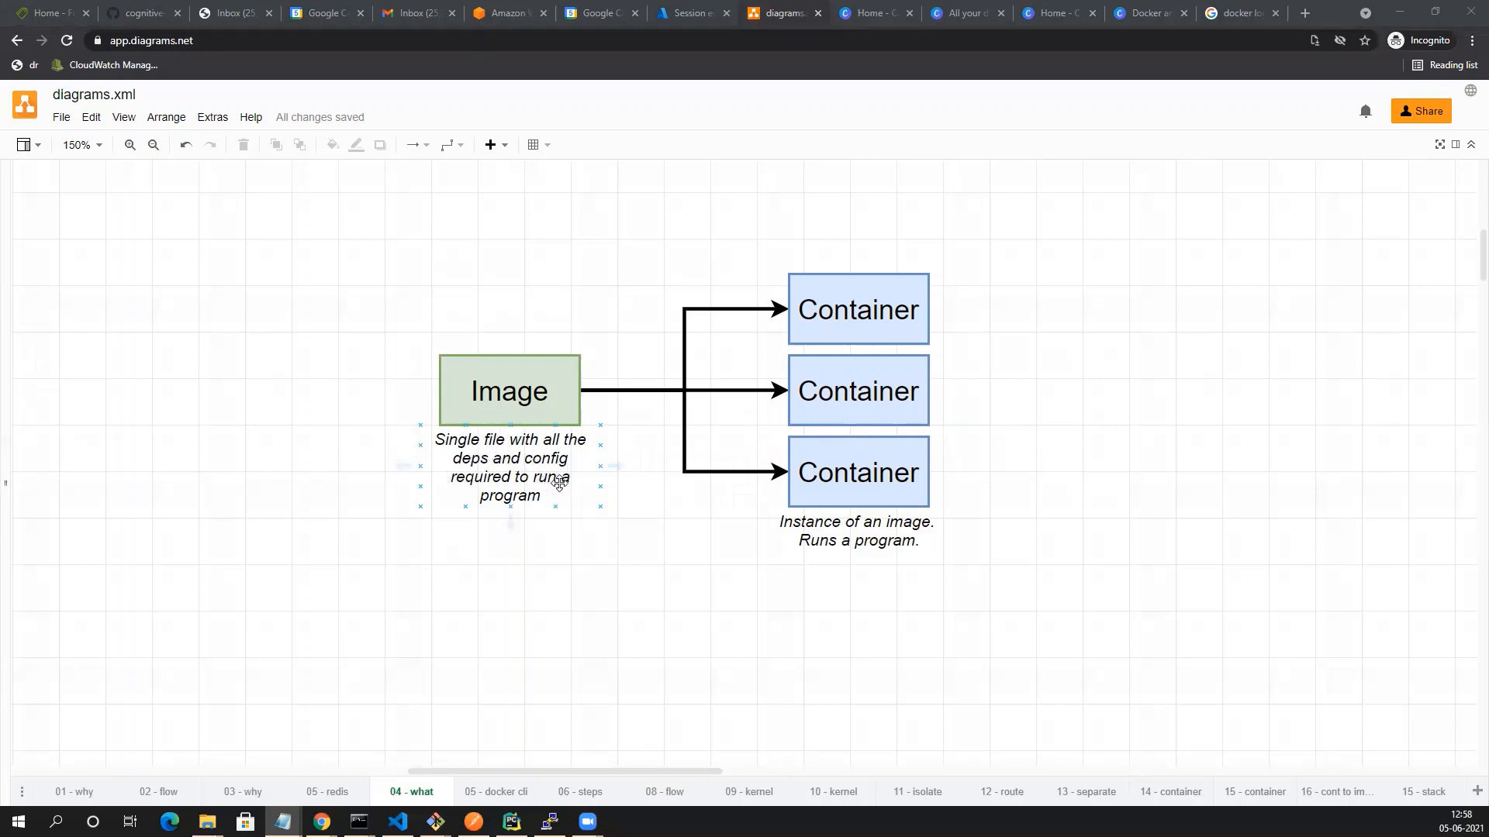
{"action": "left_click", "coordinate": [614, 488]}
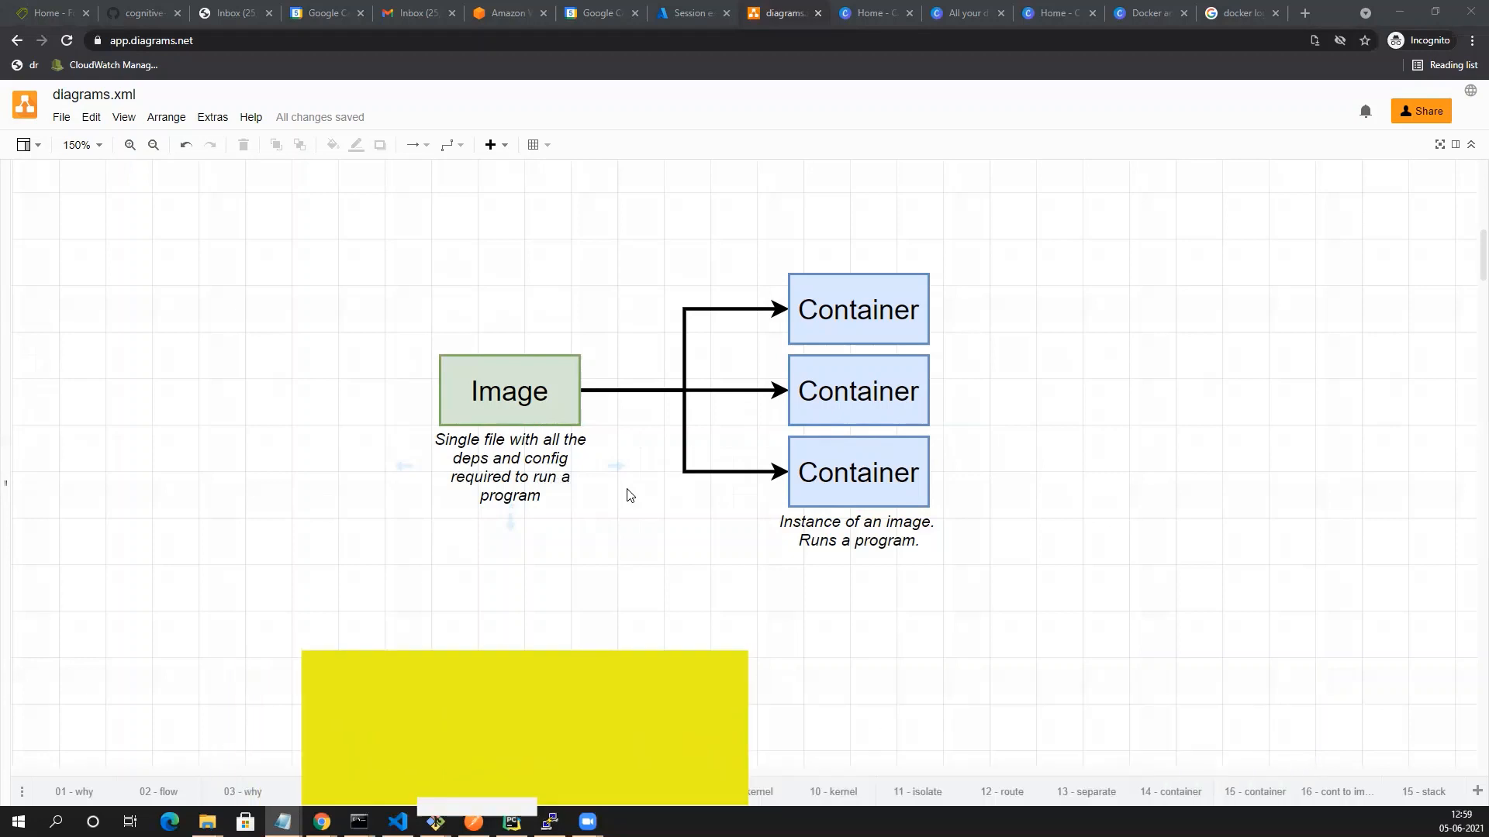
{"action": "left_click", "coordinate": [411, 791]}
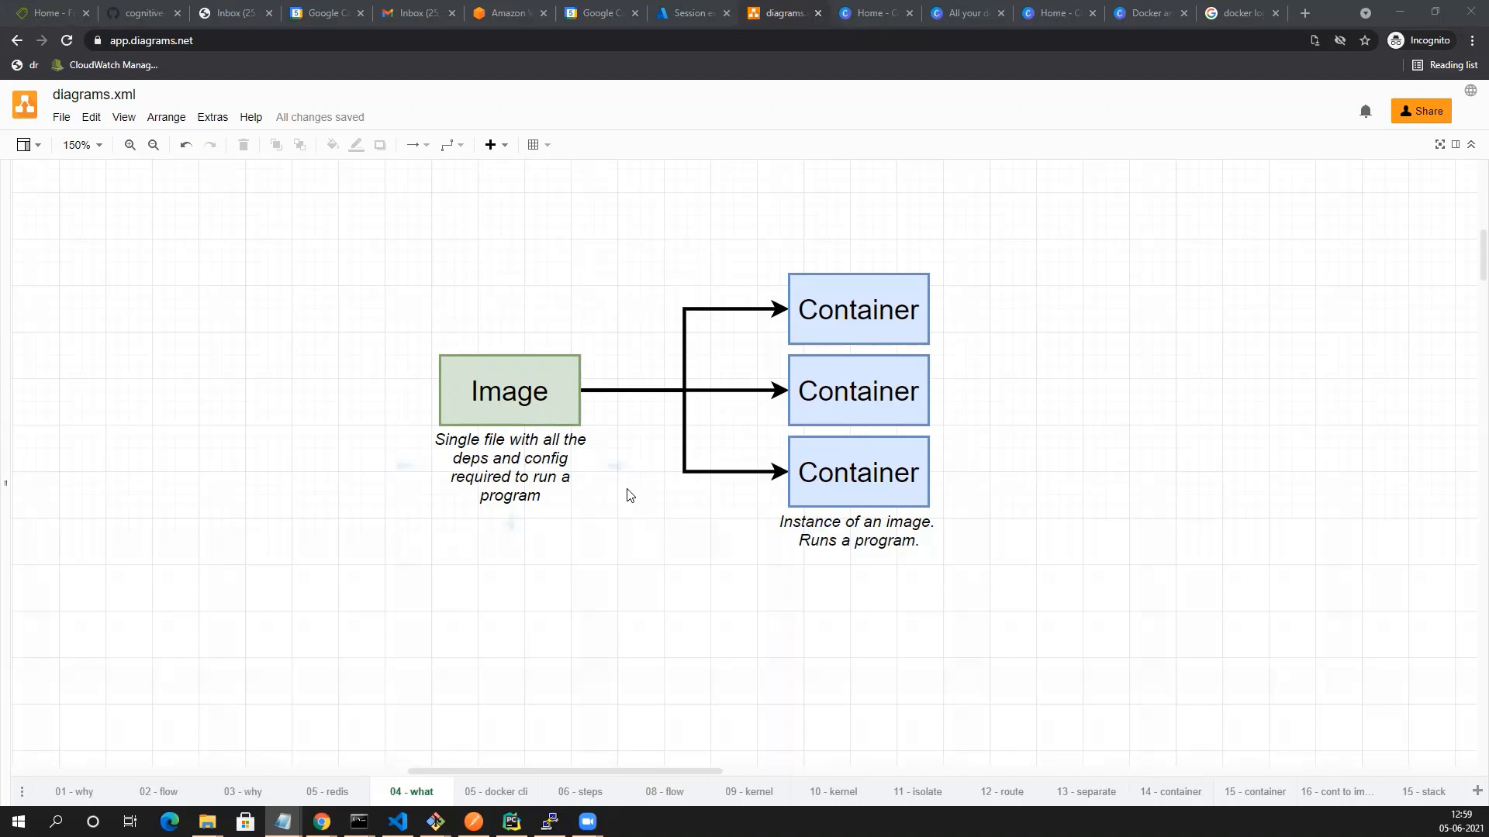